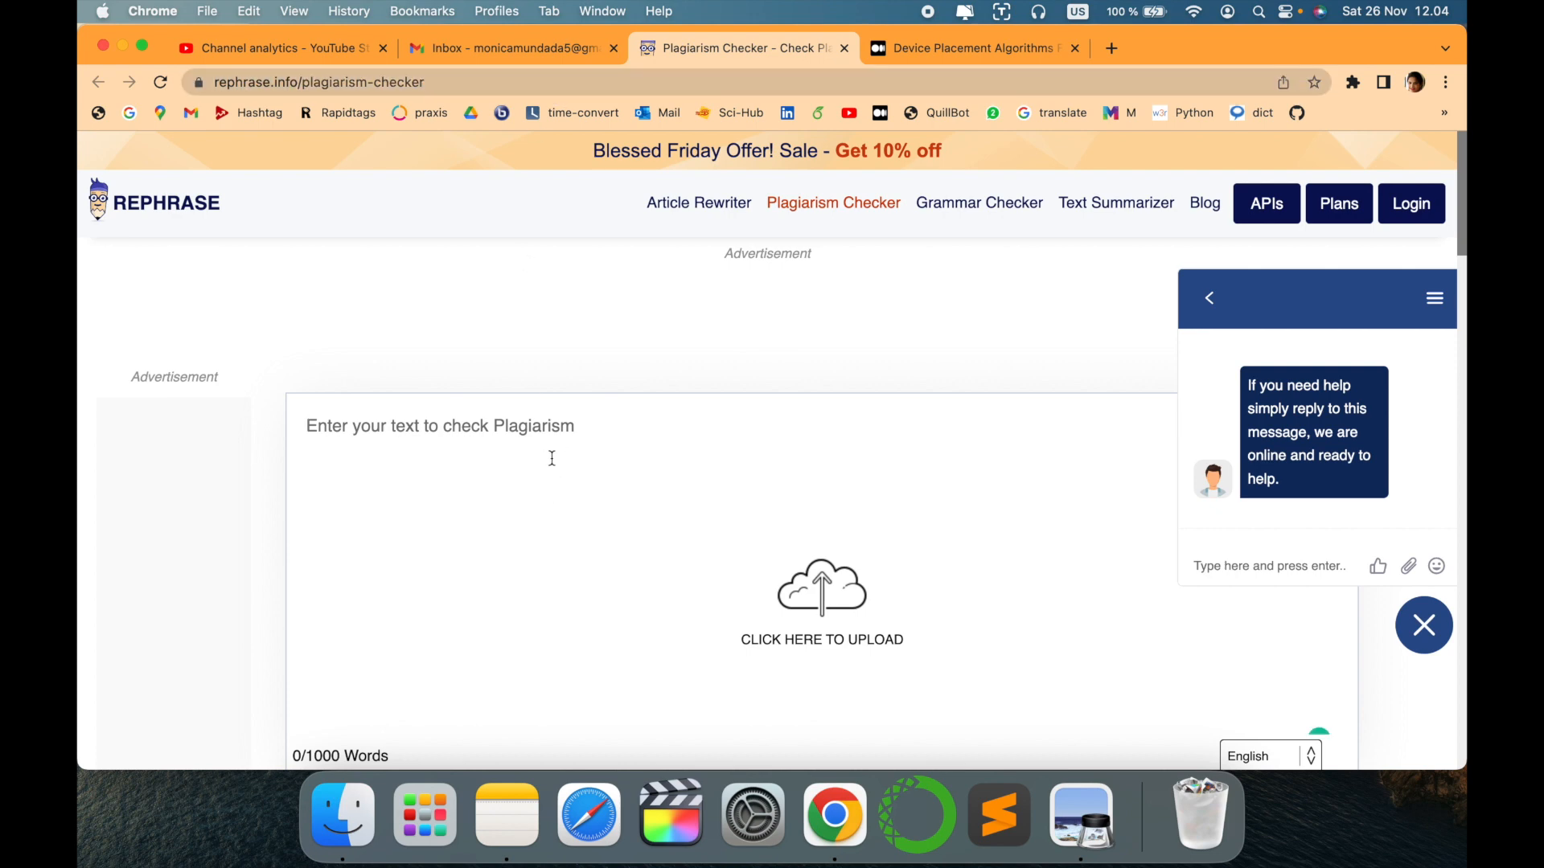
mouse_move(743, 313)
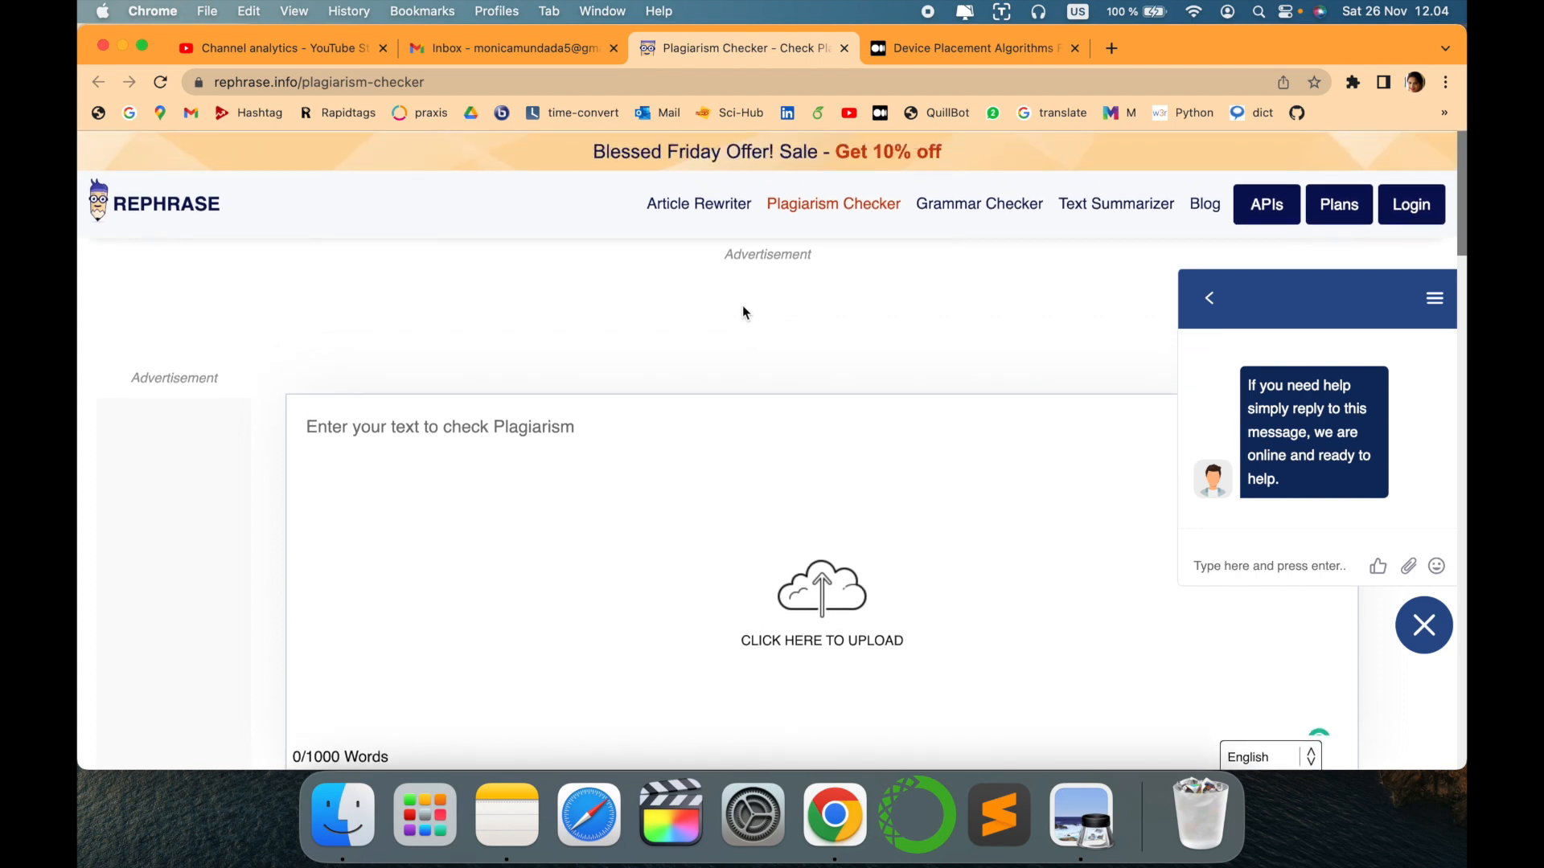
Browse Rephrase.info's article rewriter, grammar checker, summarizer and blog pages
left_click(698, 203)
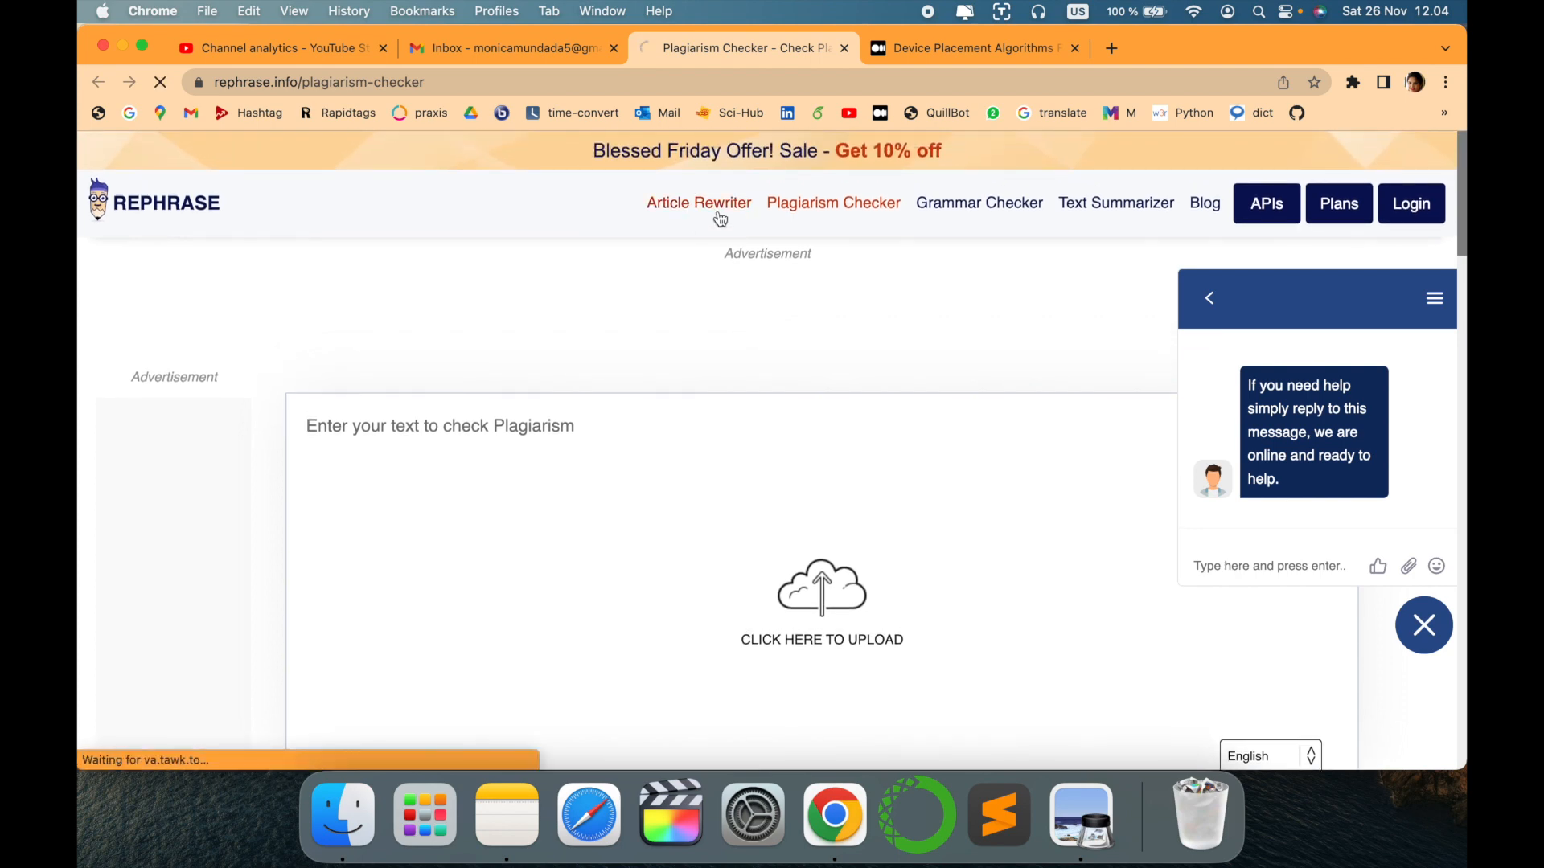
left_click(698, 203)
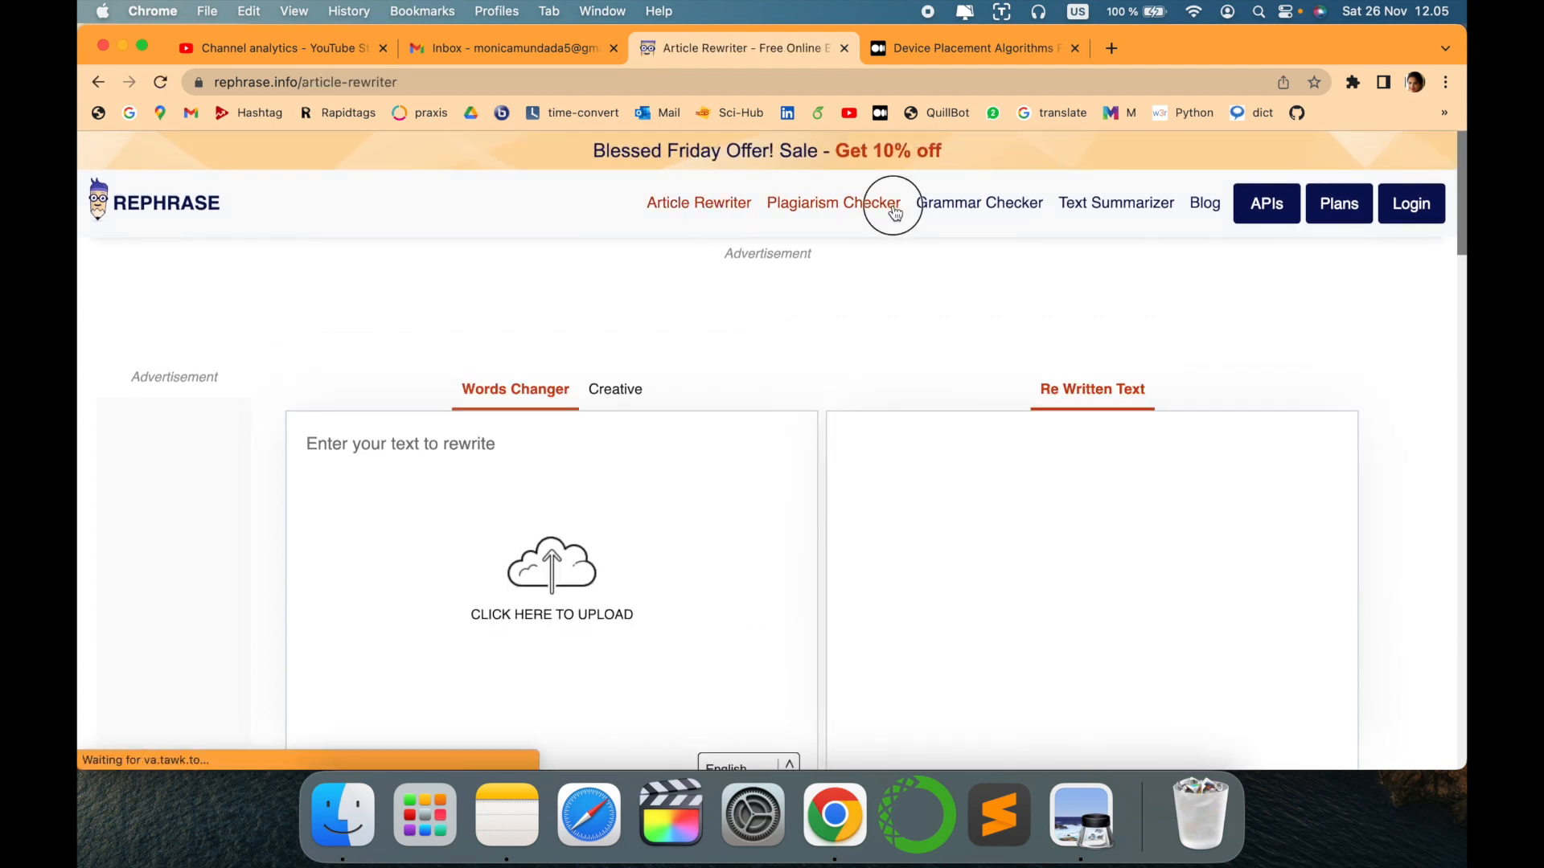
left_click(833, 203)
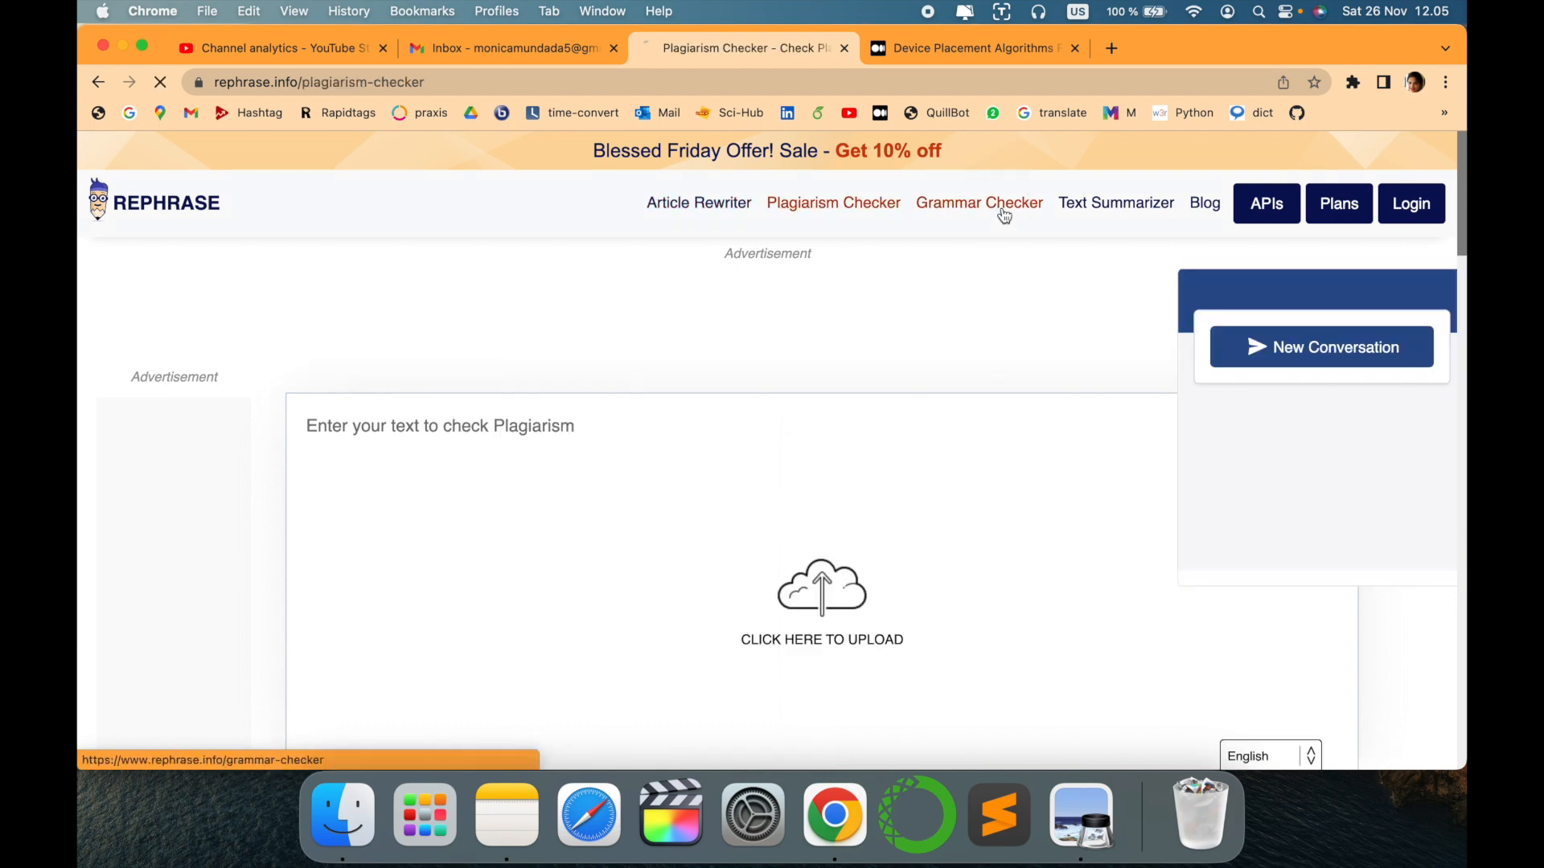
left_click(1115, 203)
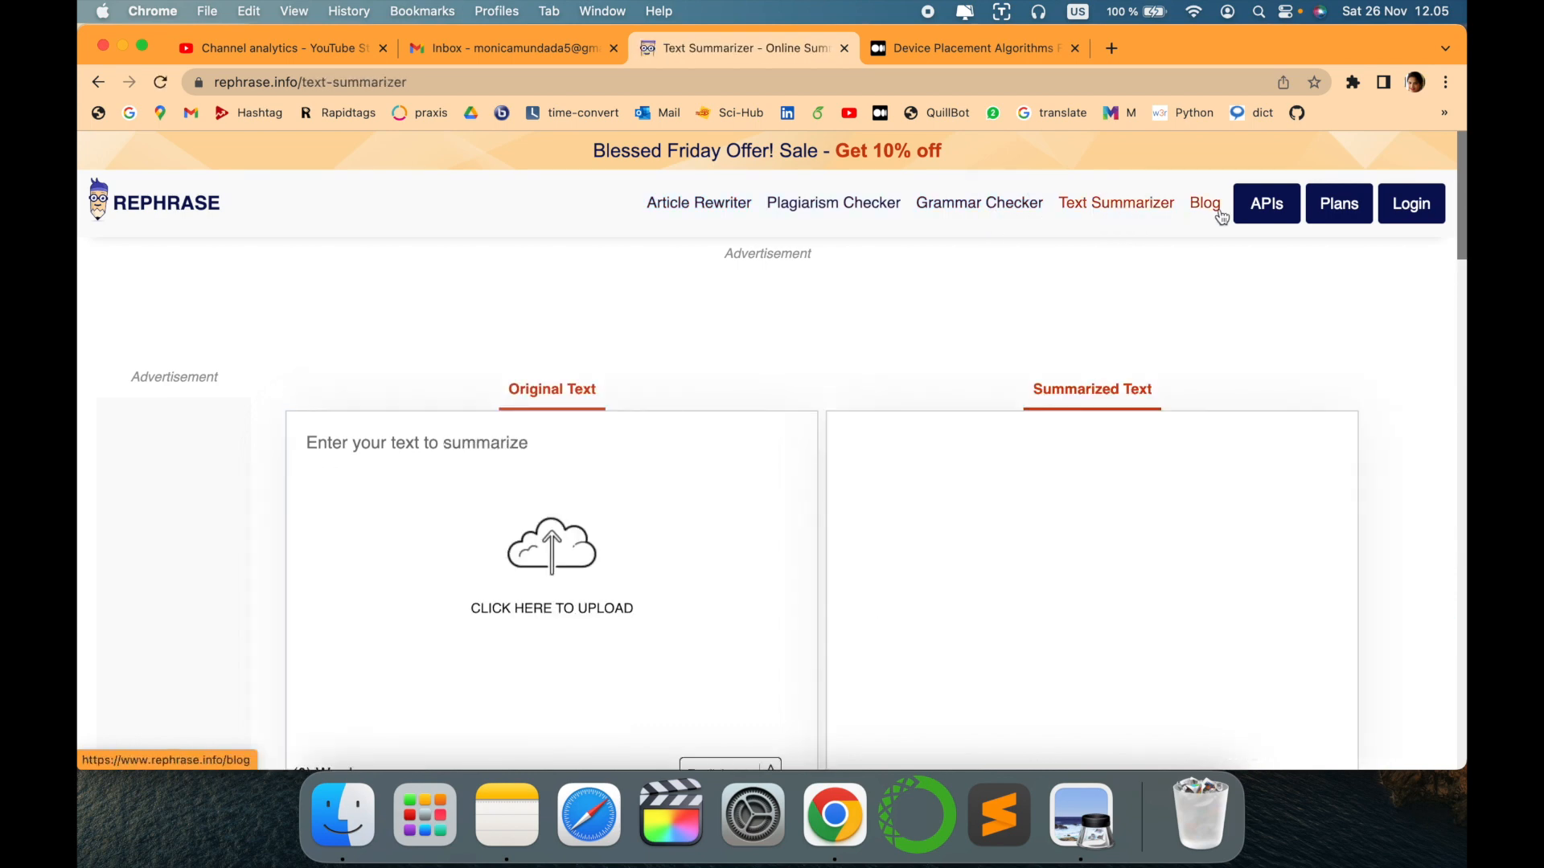
left_click(833, 203)
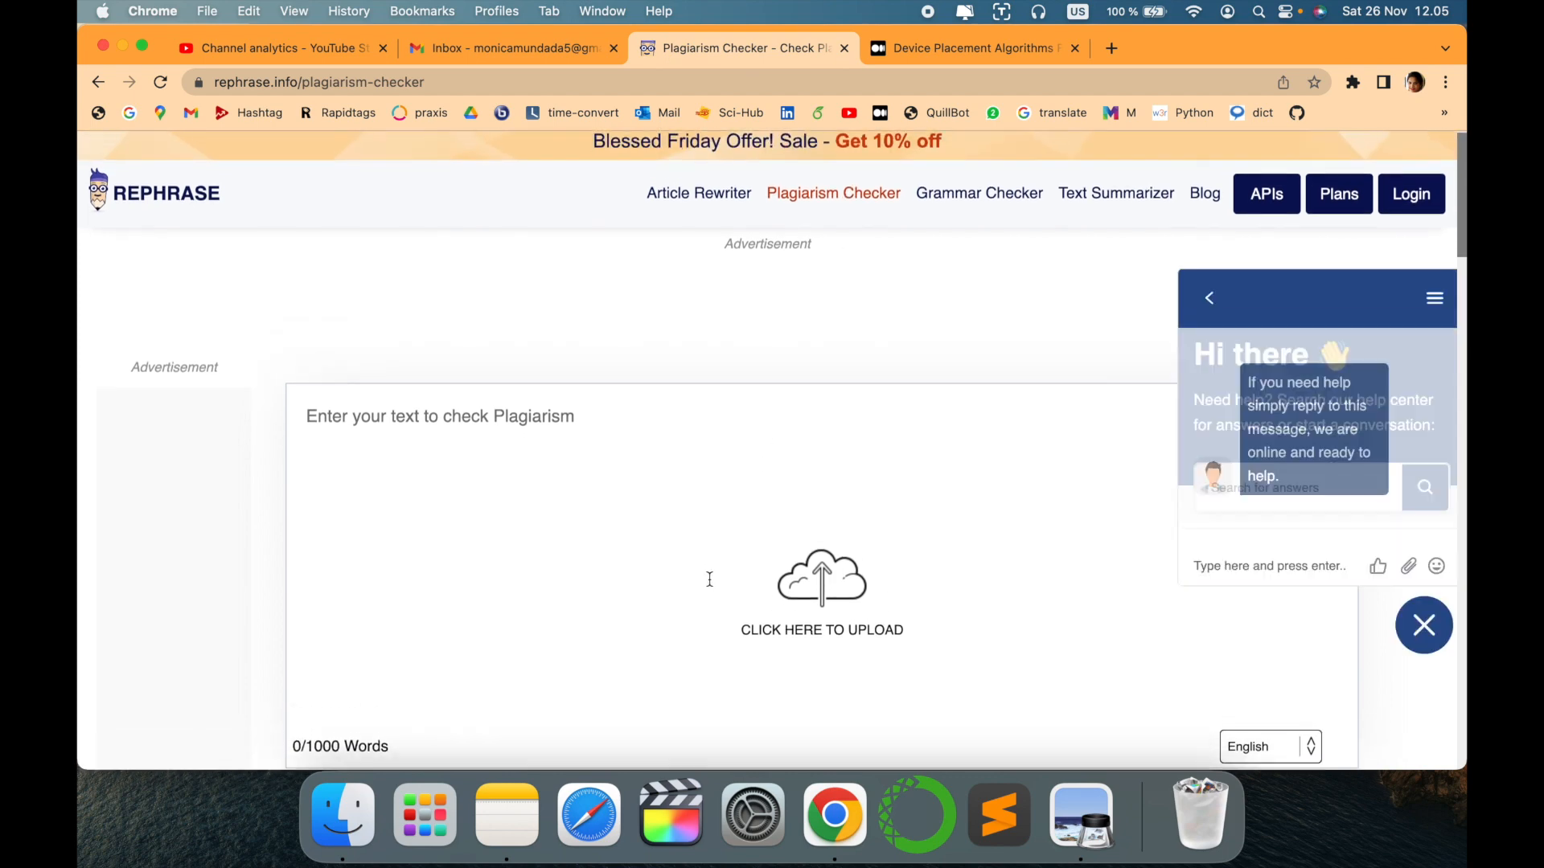
Scroll down through the Rephrase.info page and partway back up
scroll("down", 3)
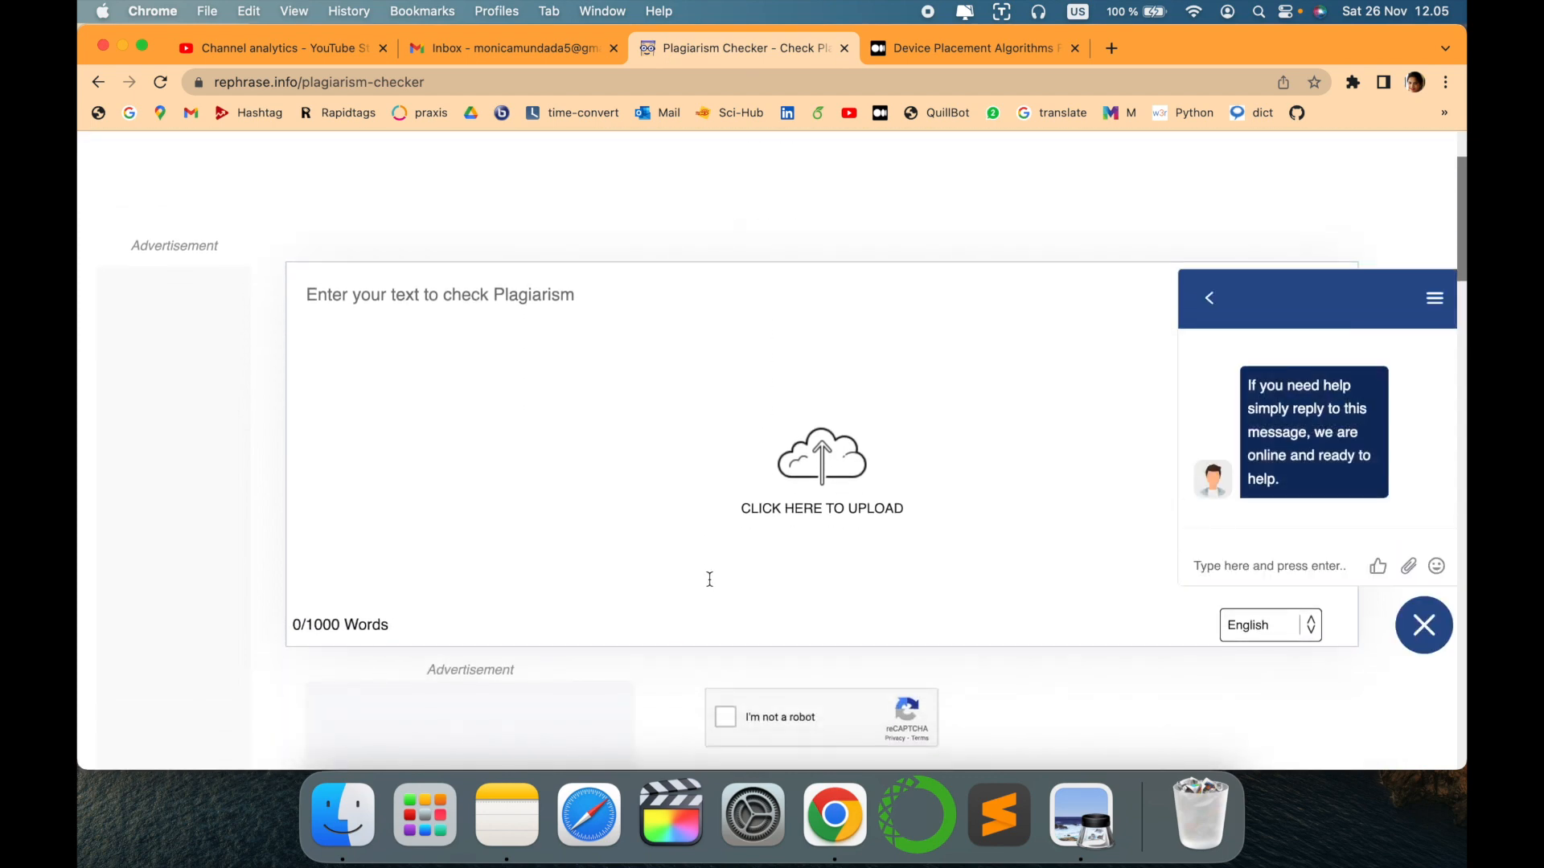
scroll("down", 3)
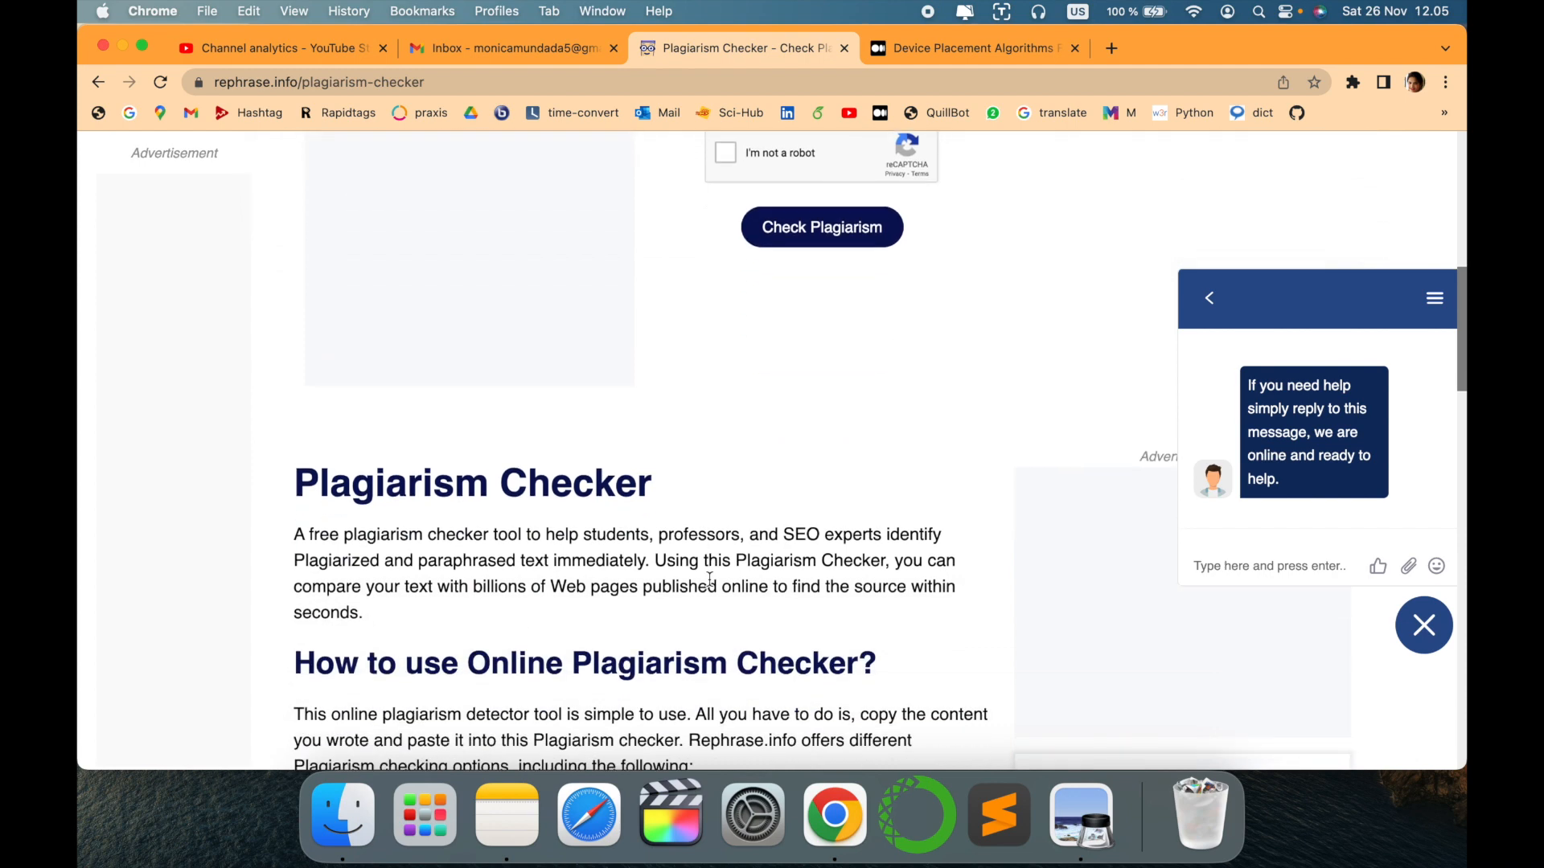
scroll("down", 3)
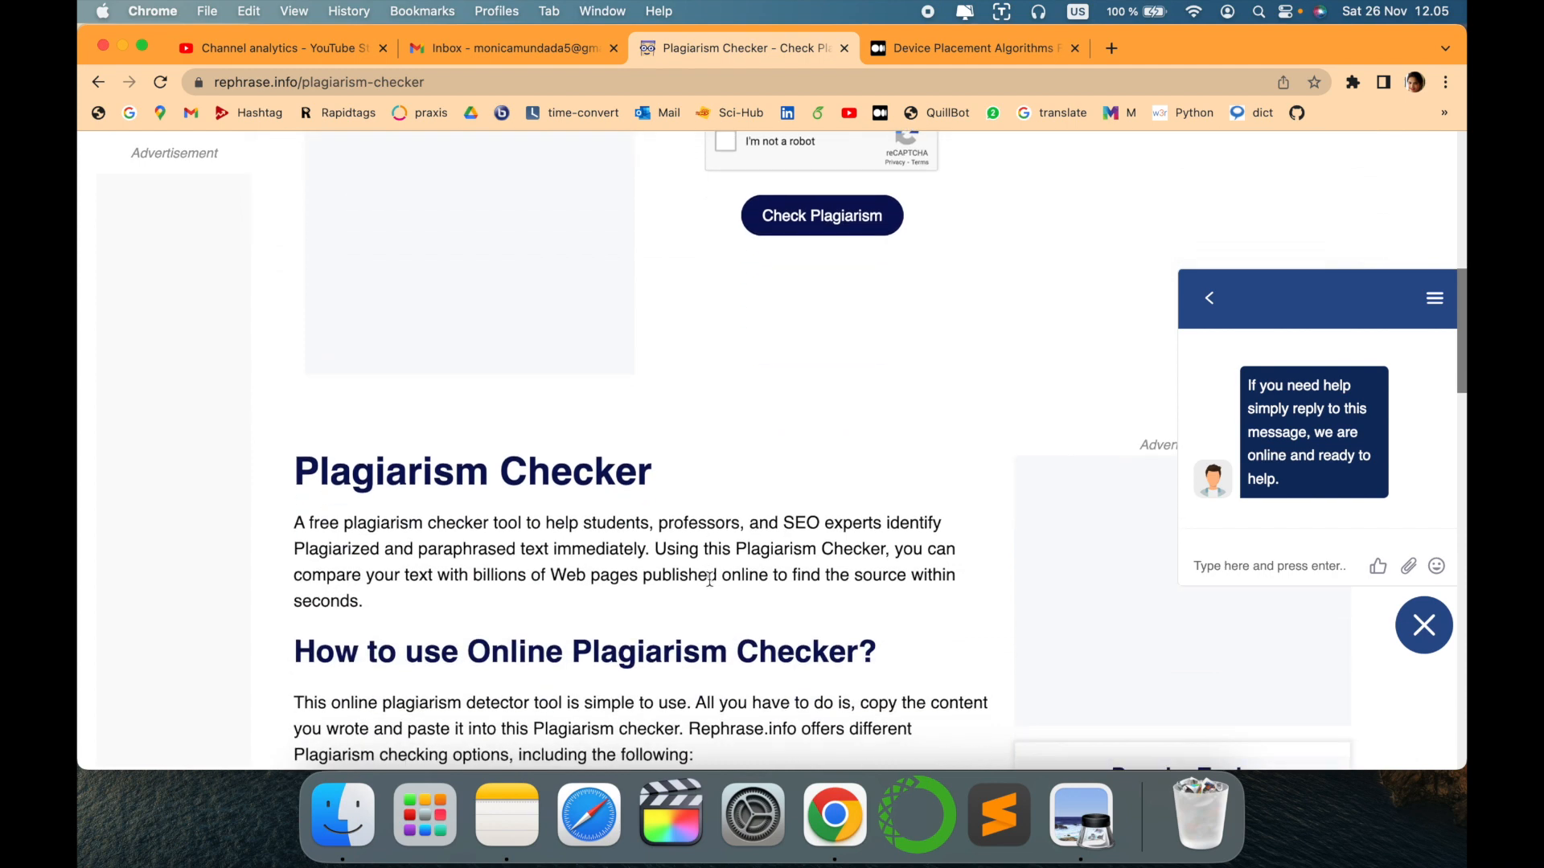
scroll("down", 3)
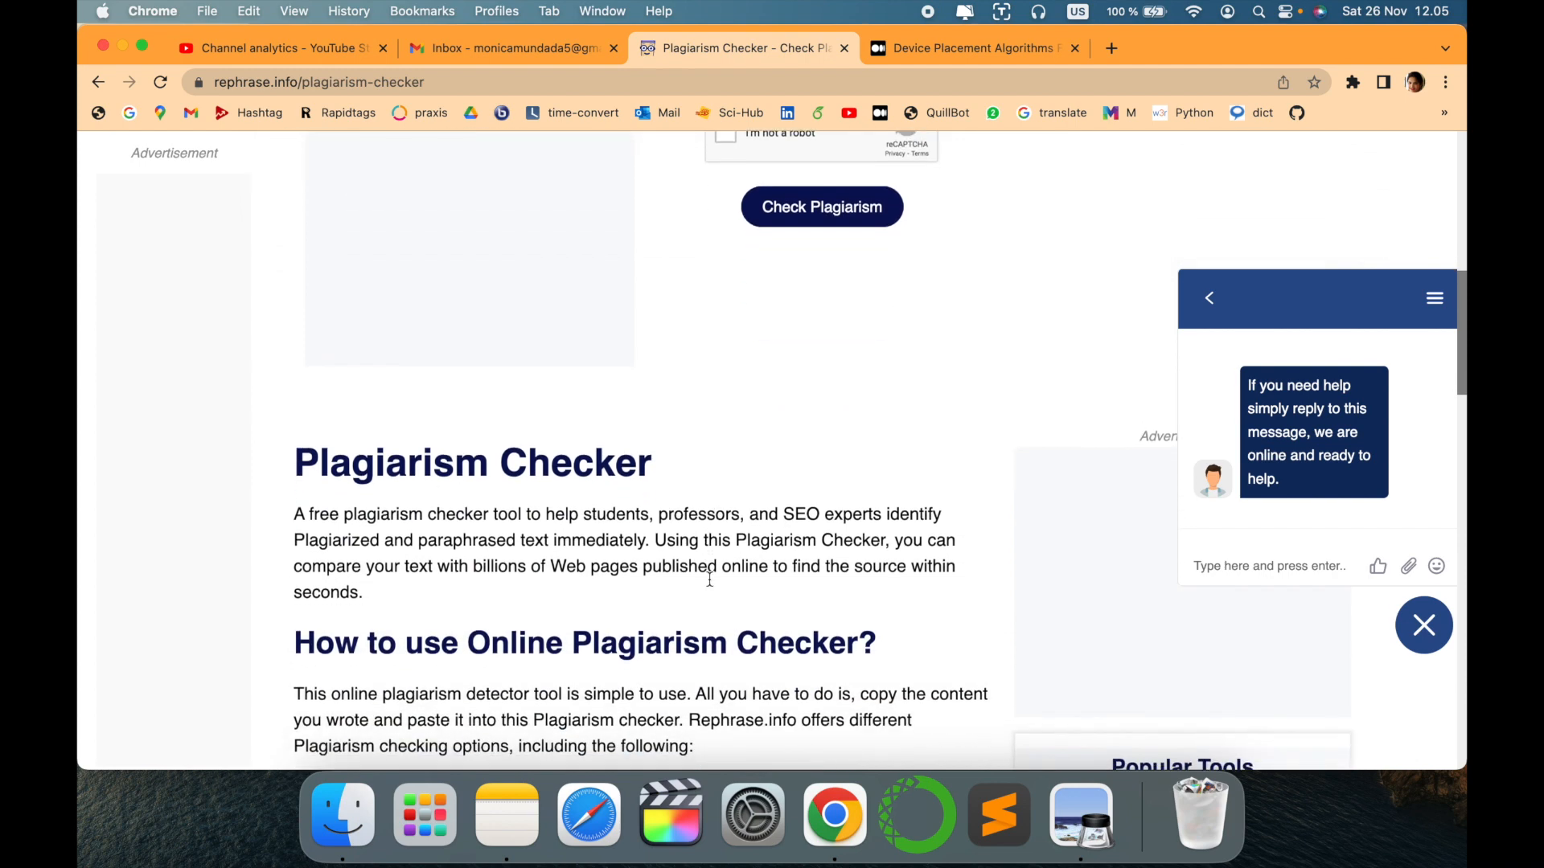
scroll("down", 3)
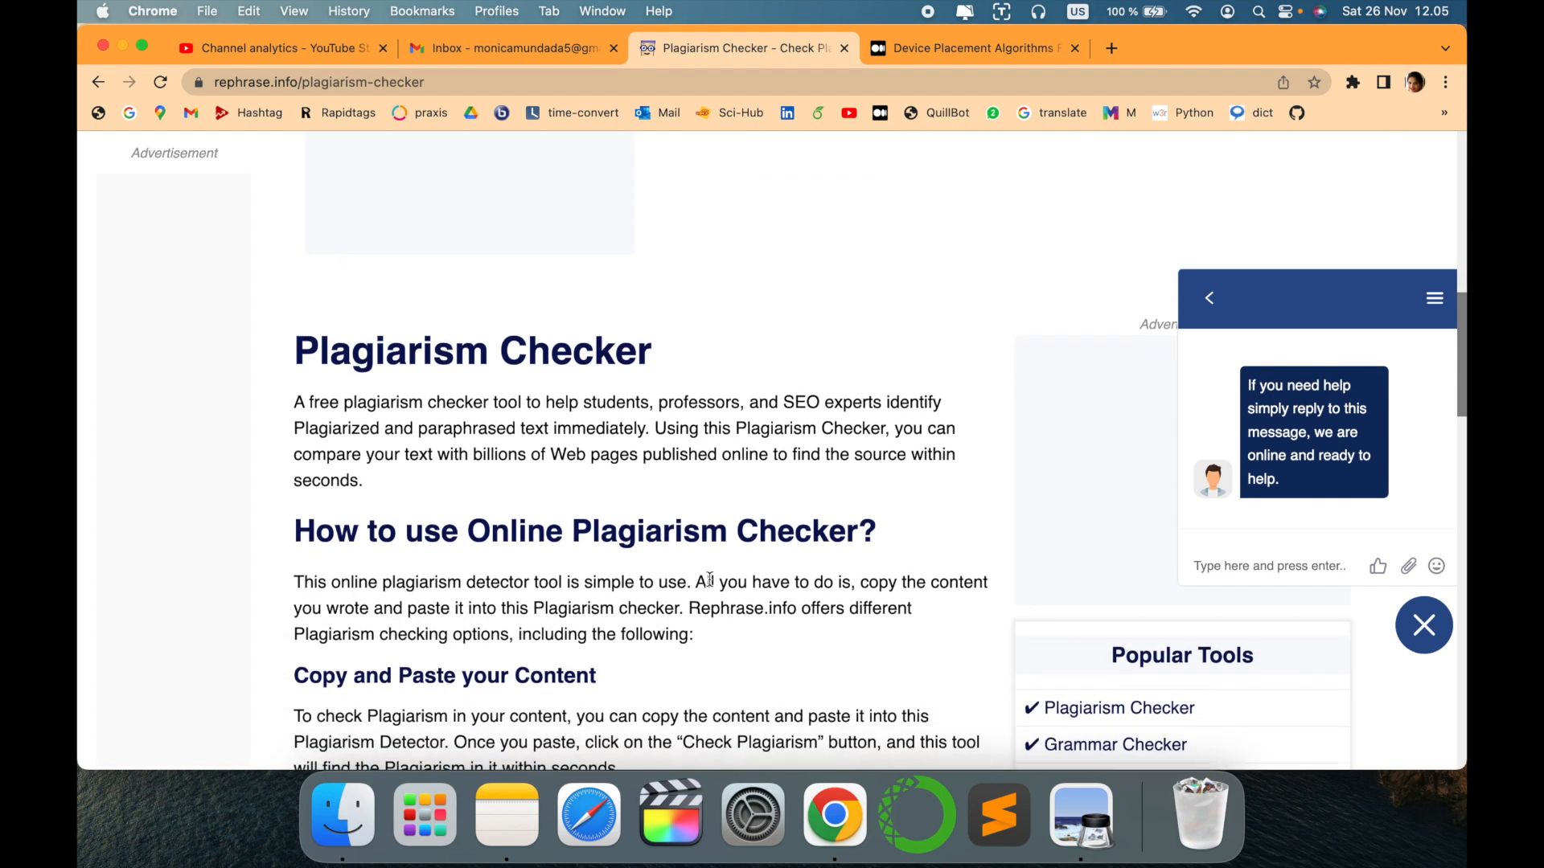
scroll("down", 3)
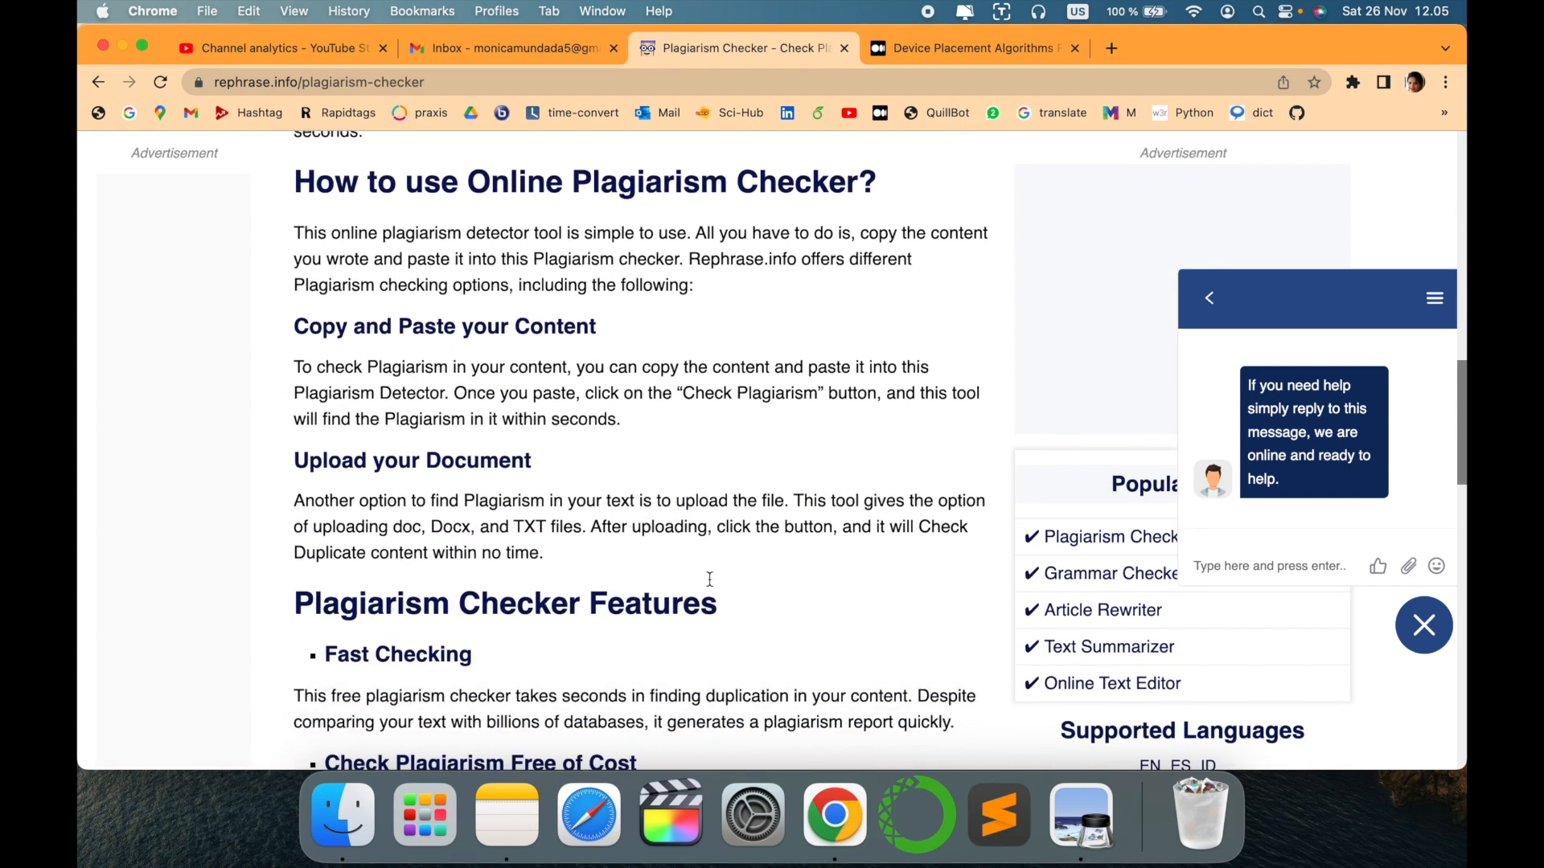
scroll("down", 3)
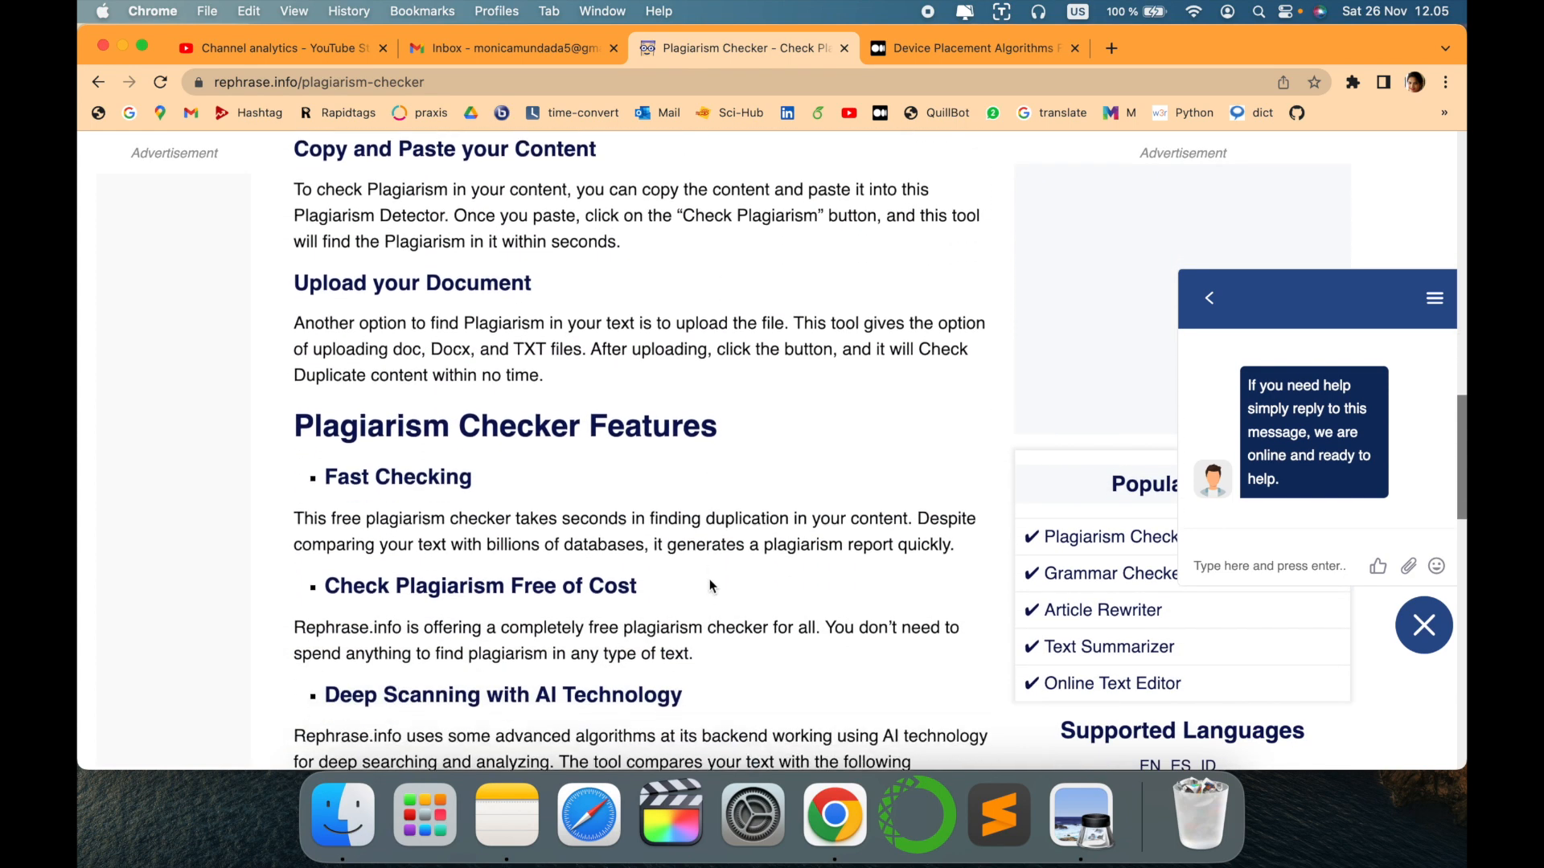
scroll("up", 3)
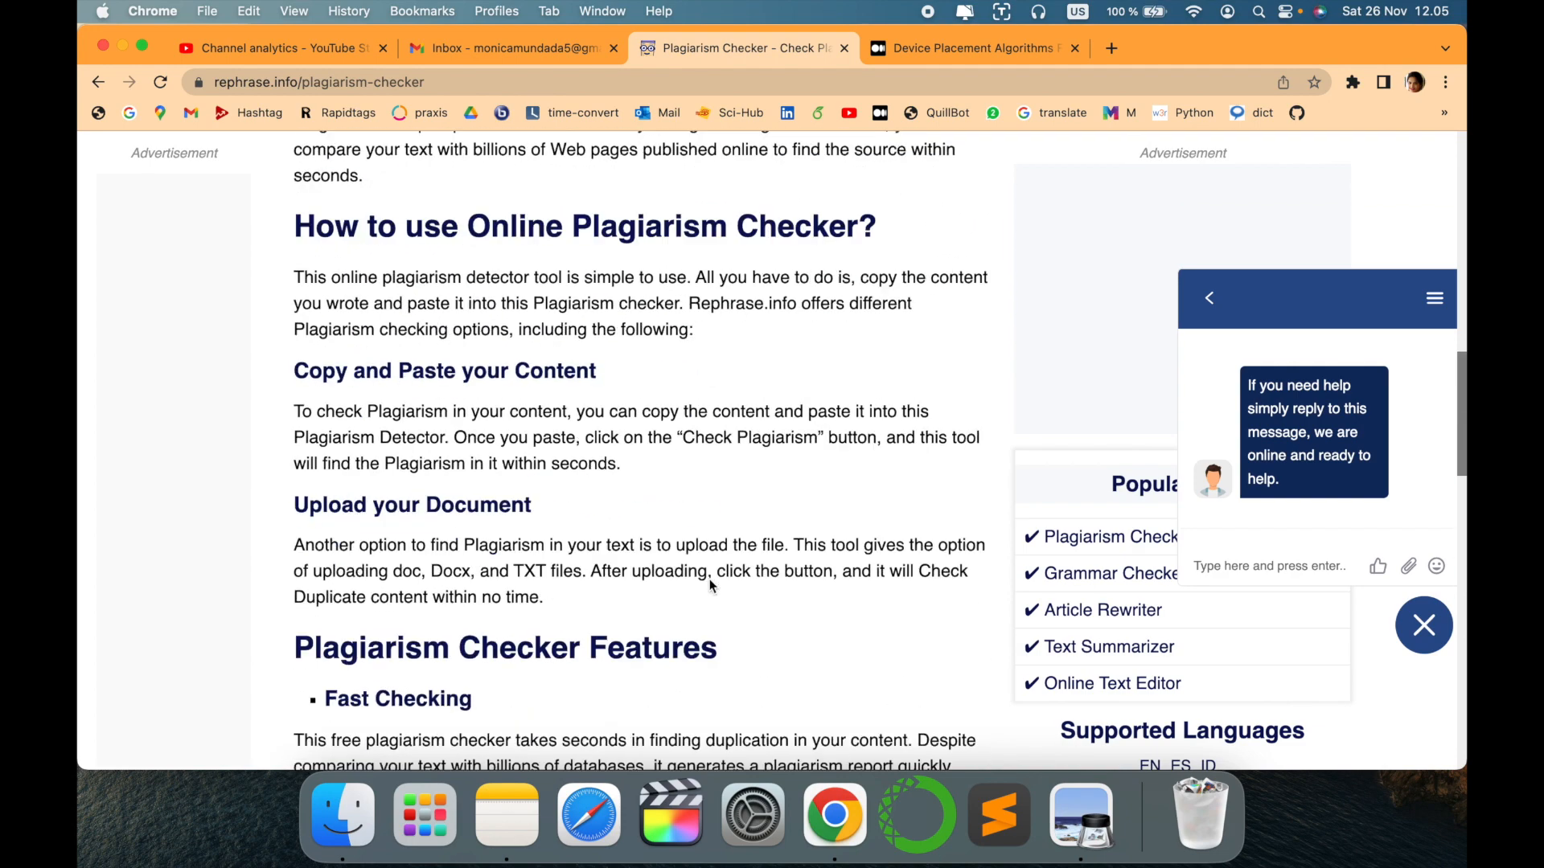
scroll("up", 3)
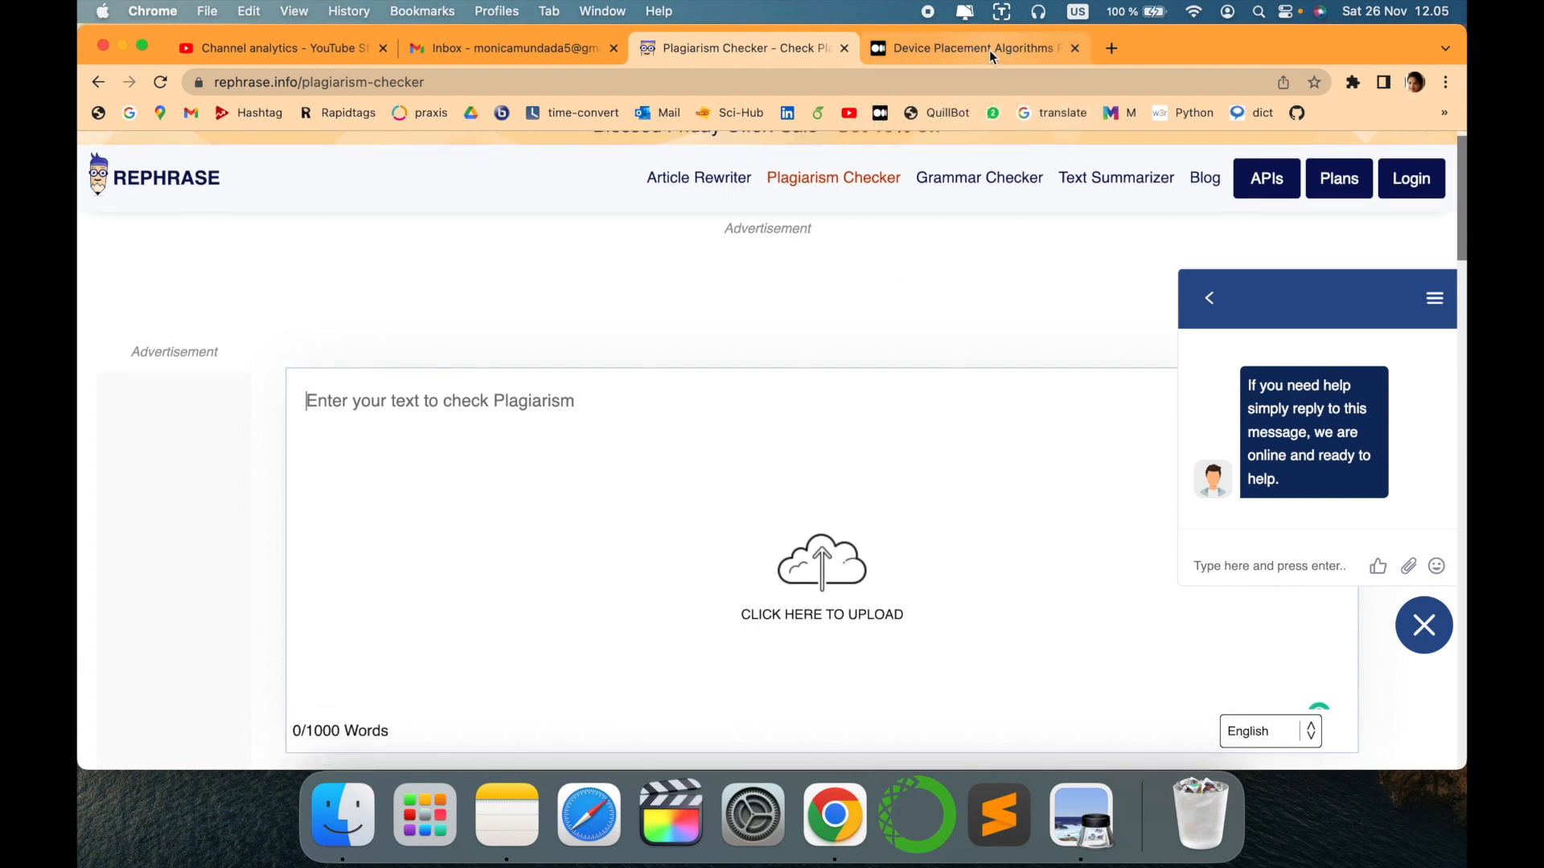
Copy the Medium article's introduction and return to the Rephrase.info tab
left_click(975, 48)
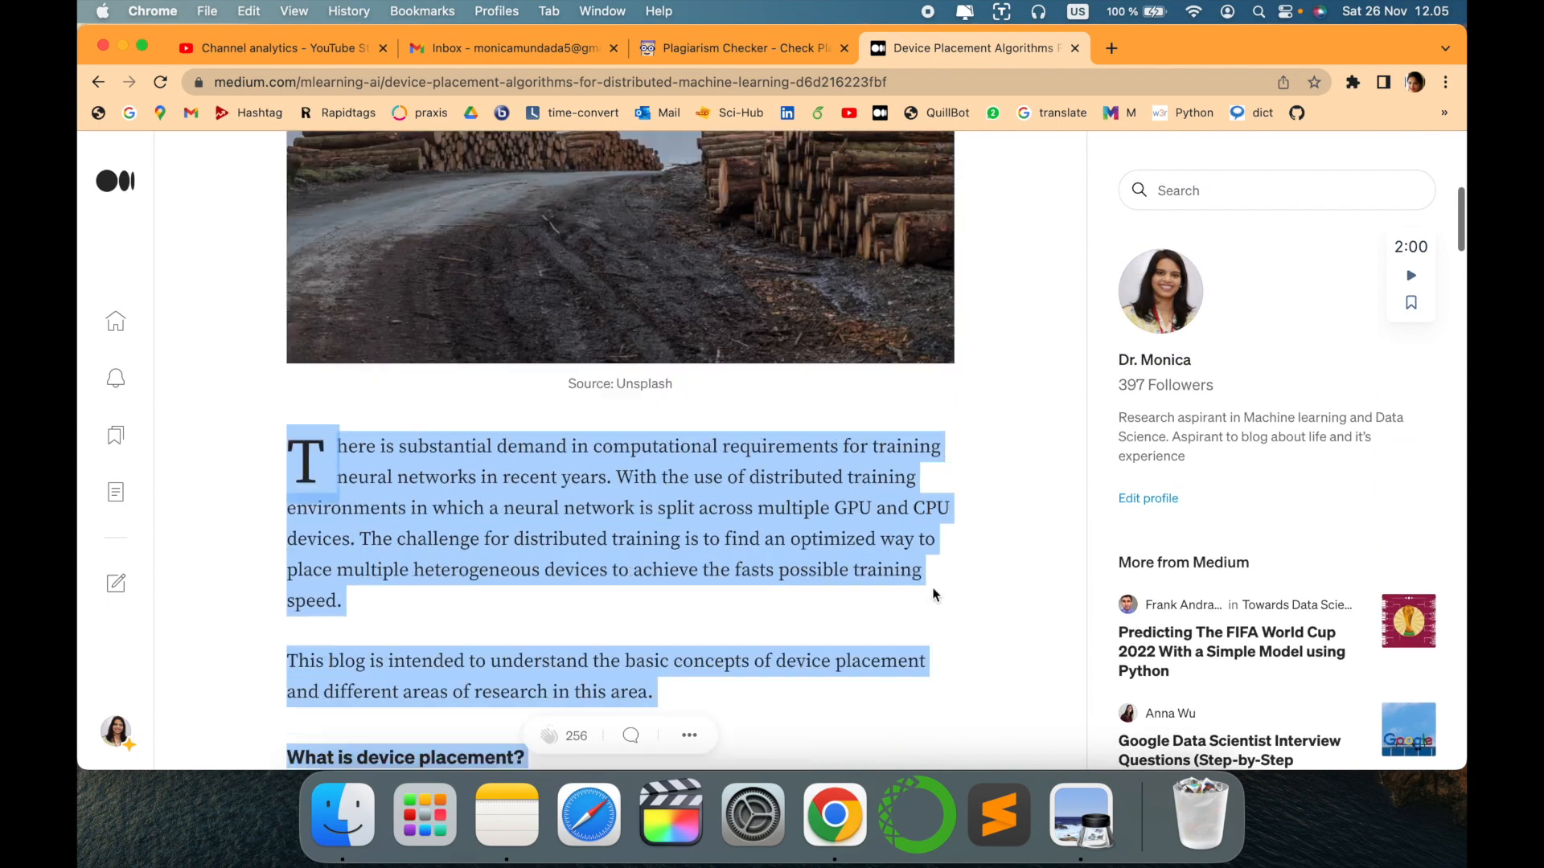
scroll("down", 3)
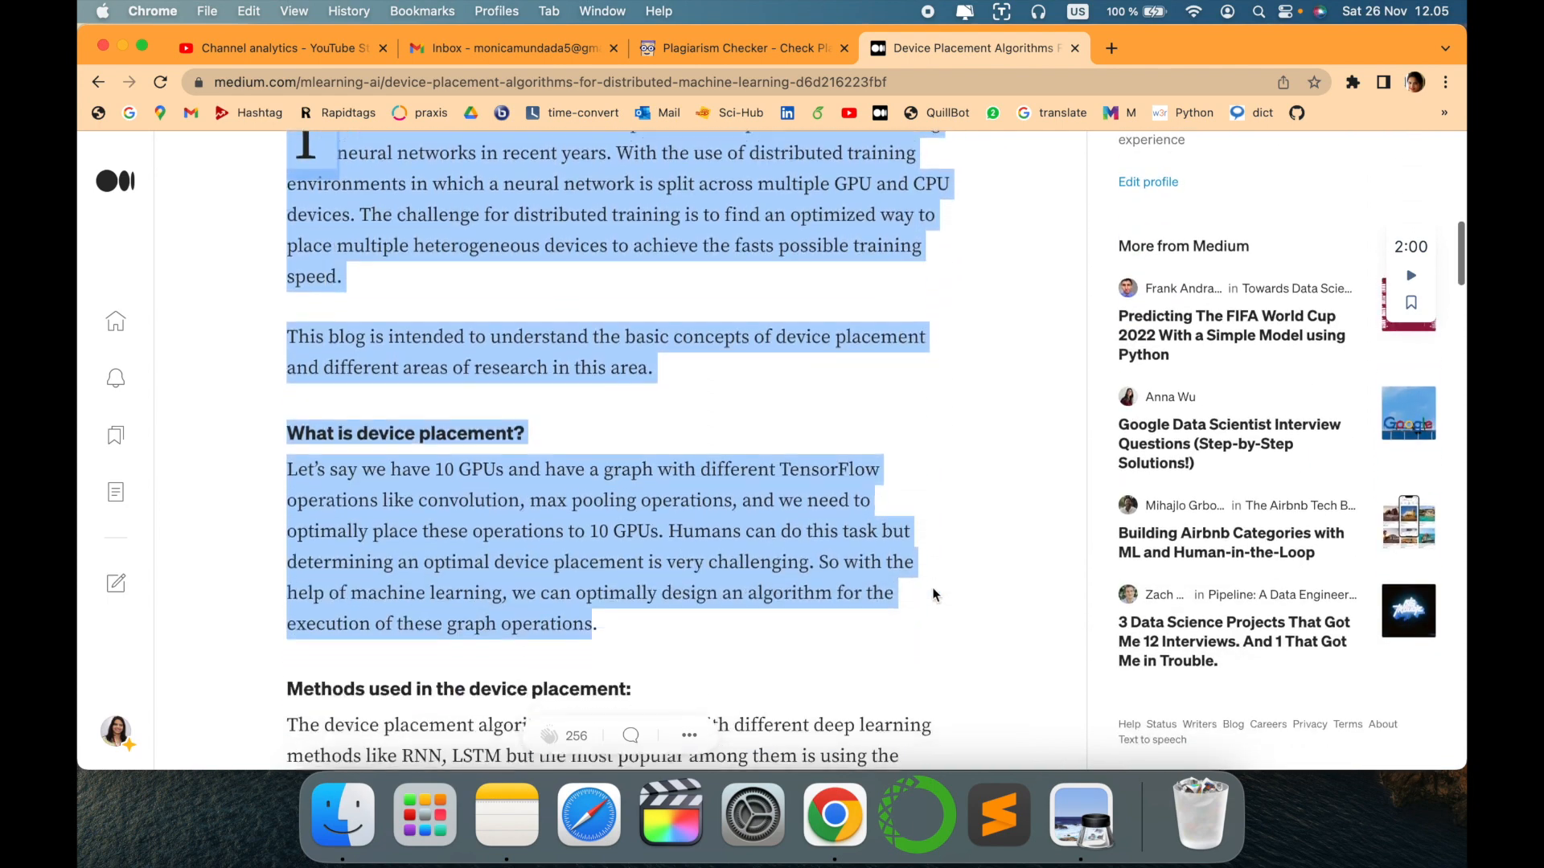
scroll("down", 3)
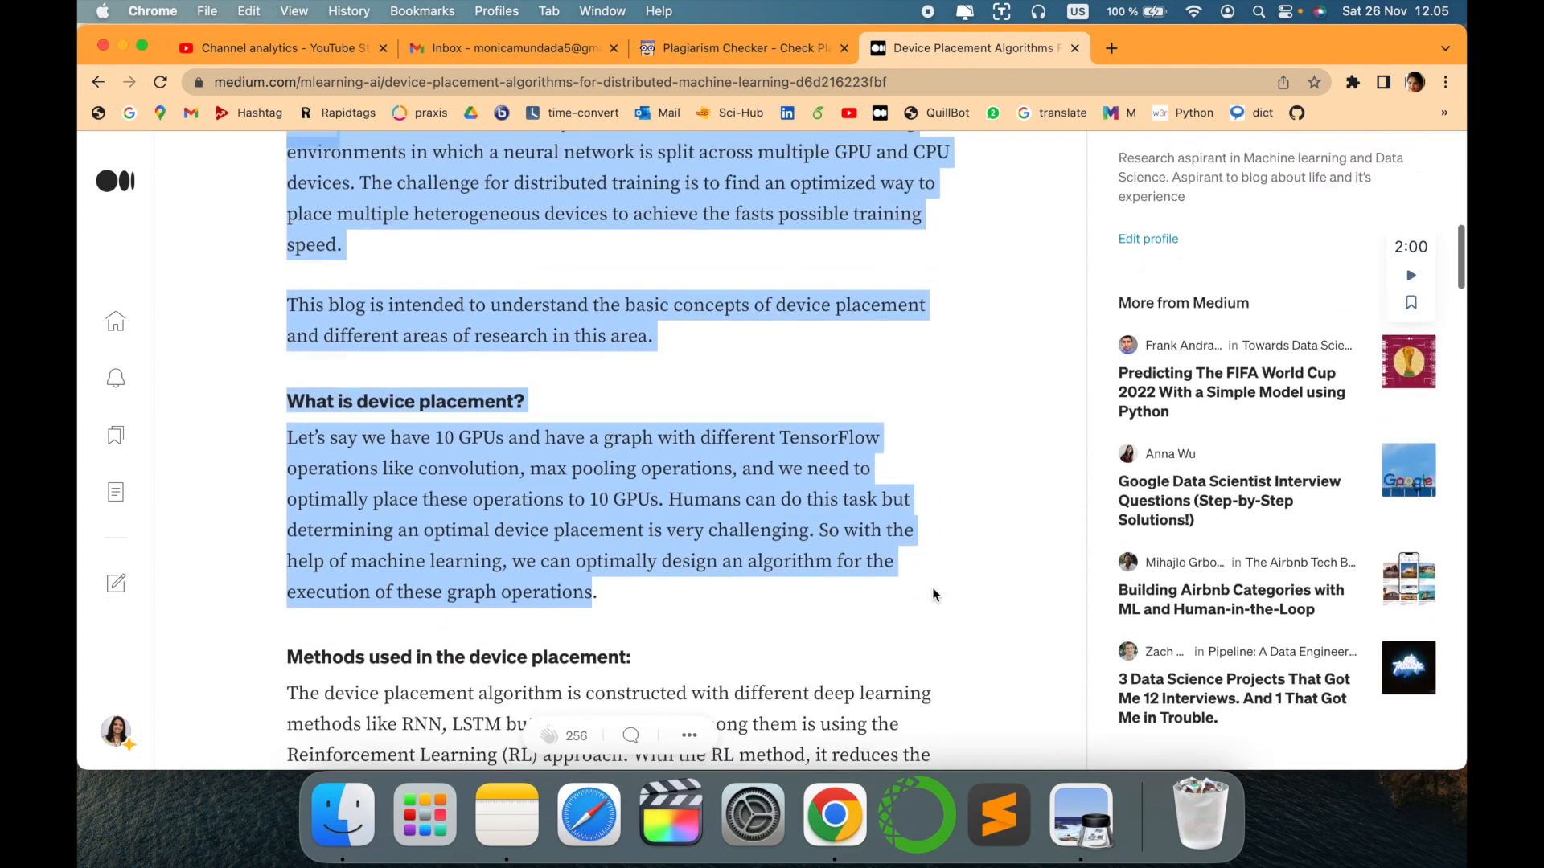
left_click(741, 47)
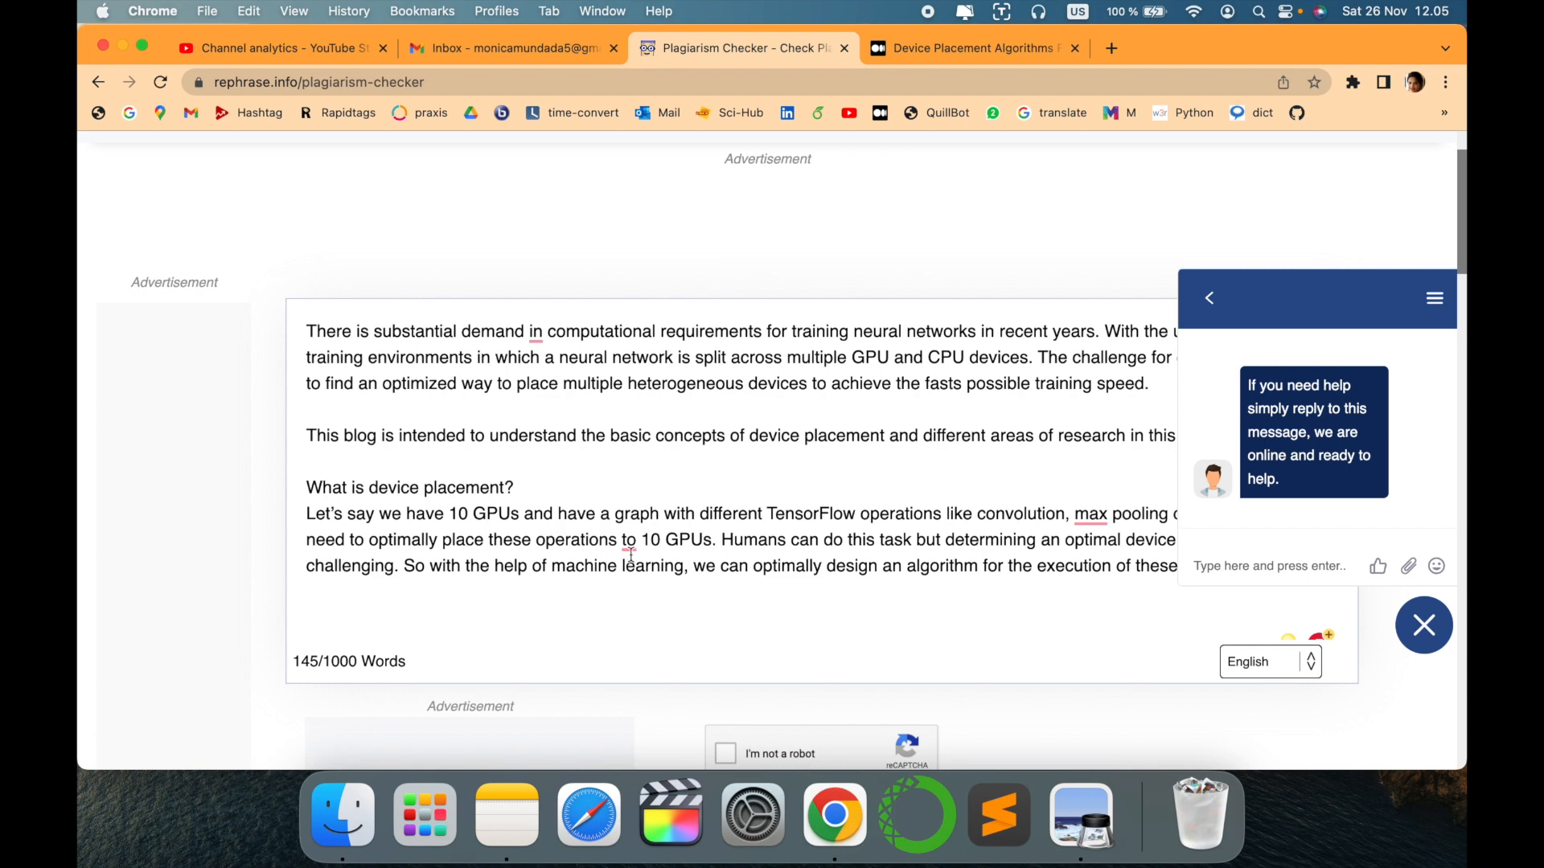
Tick 'I'm not a robot' and run Check Plagiarism on the device placement text
scroll("down", 3)
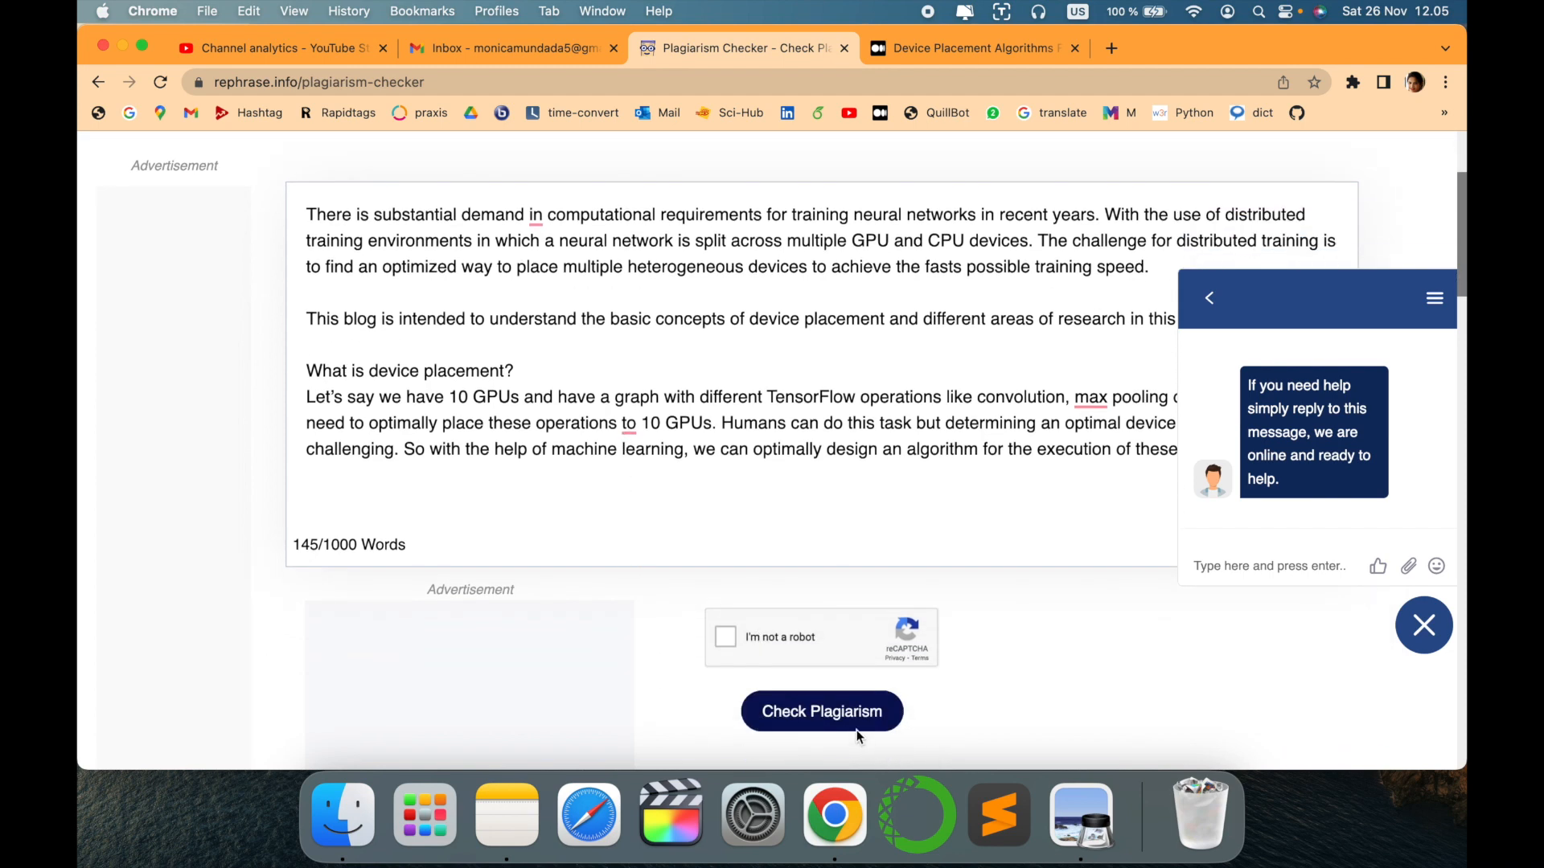
left_click(821, 711)
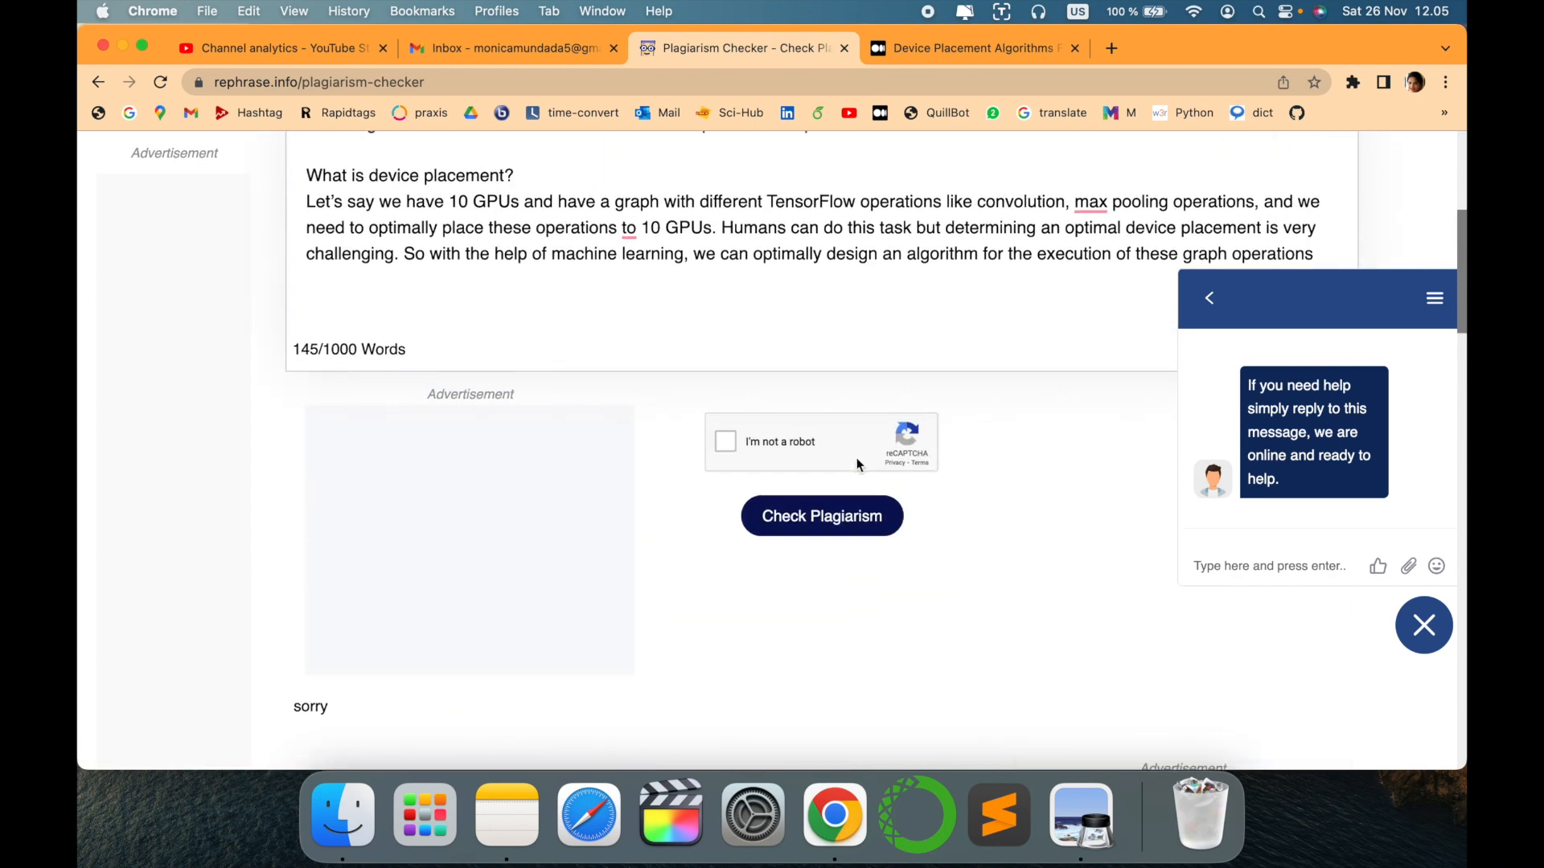
left_click(724, 442)
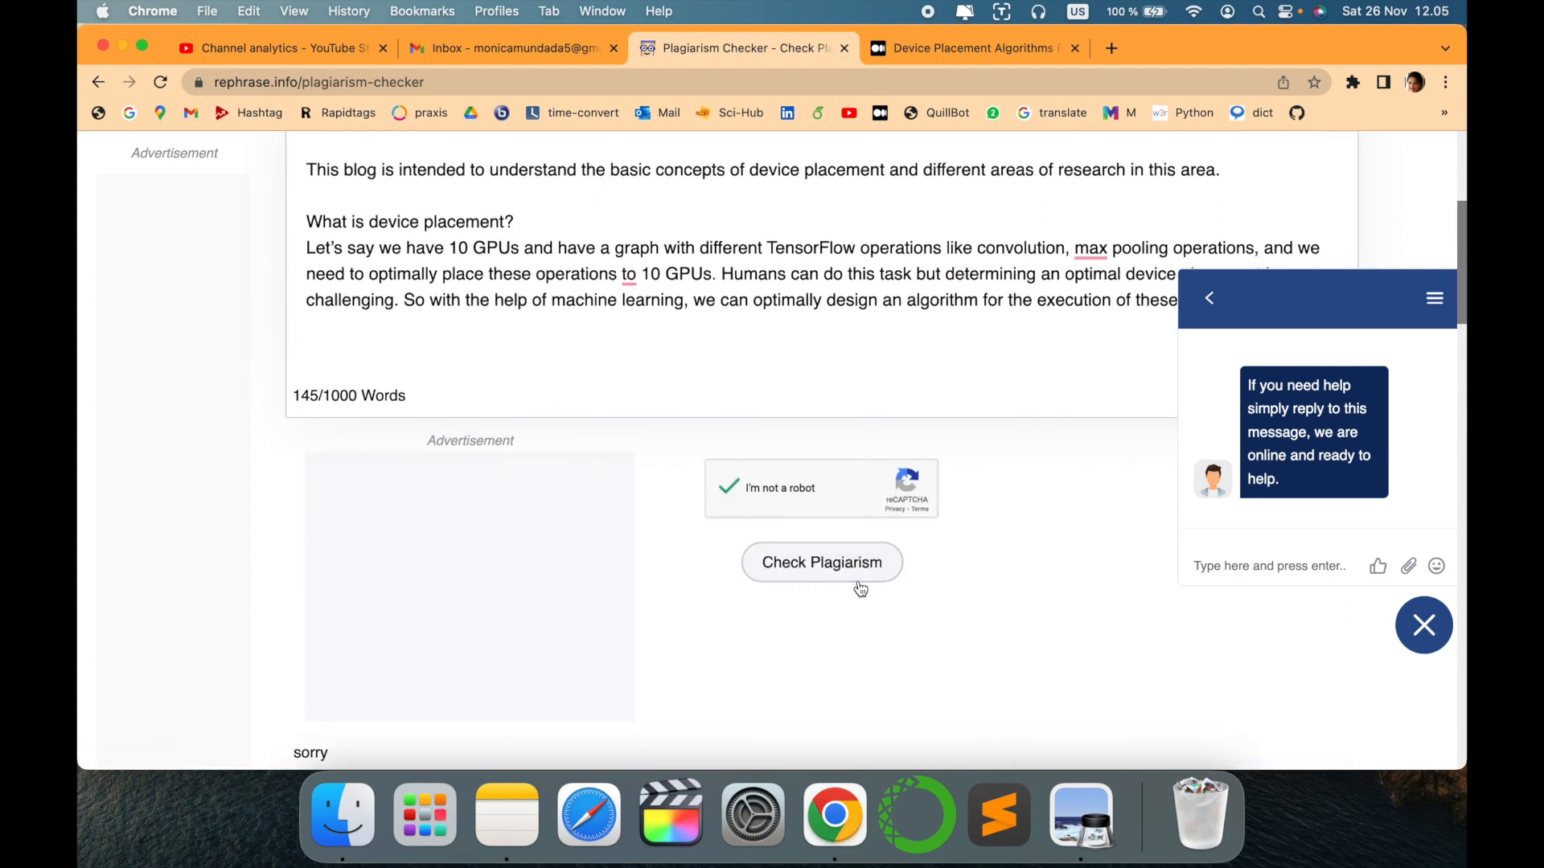
left_click(821, 563)
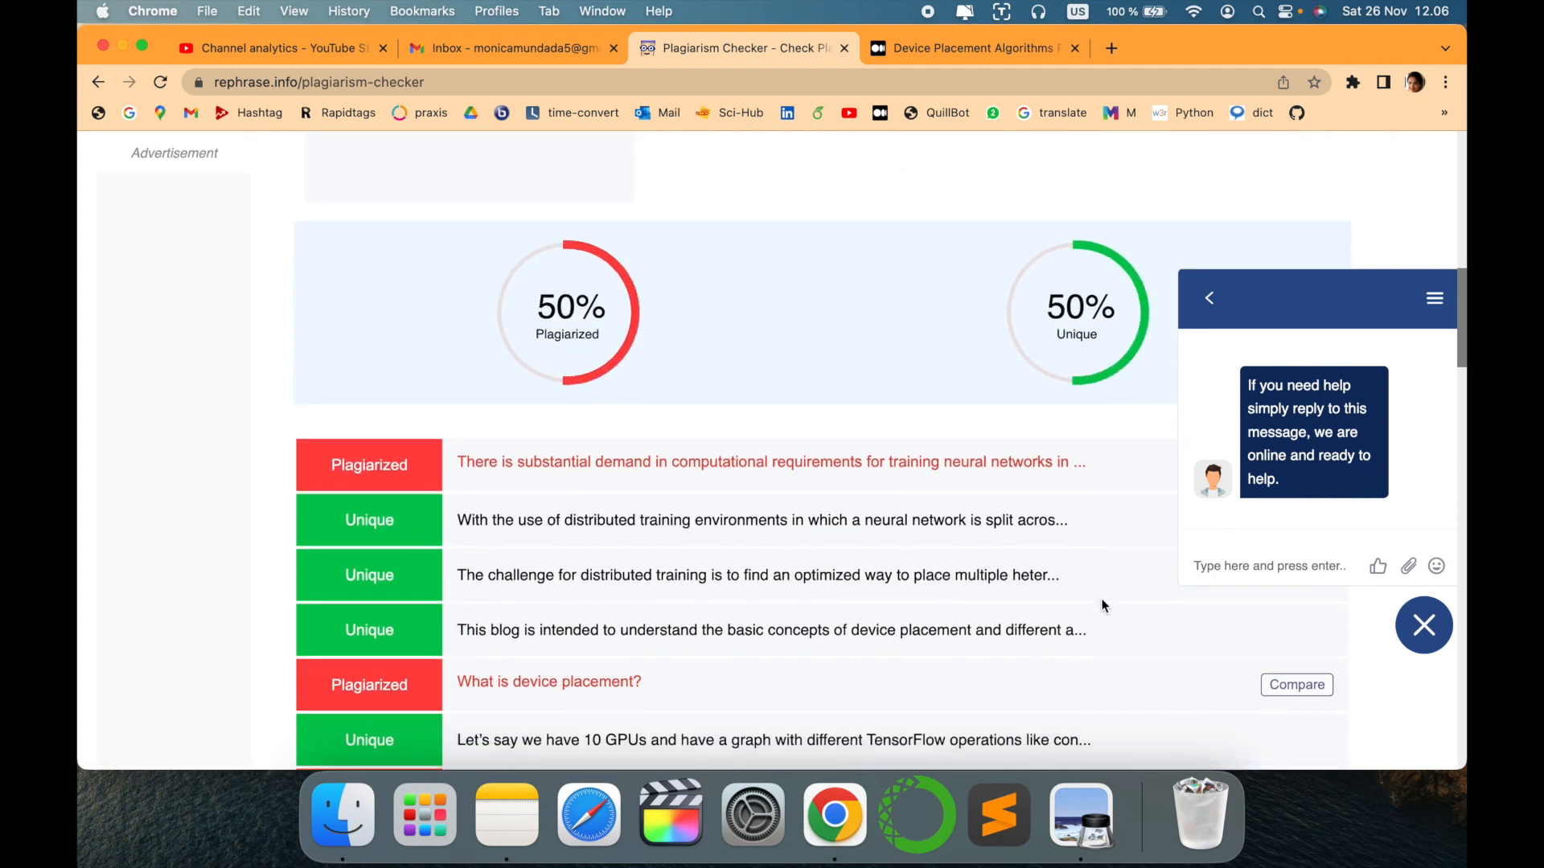
Scroll through the 50%/50% circles, sentence verdicts and the 51% and 10% Medium sources
scroll("down", 3)
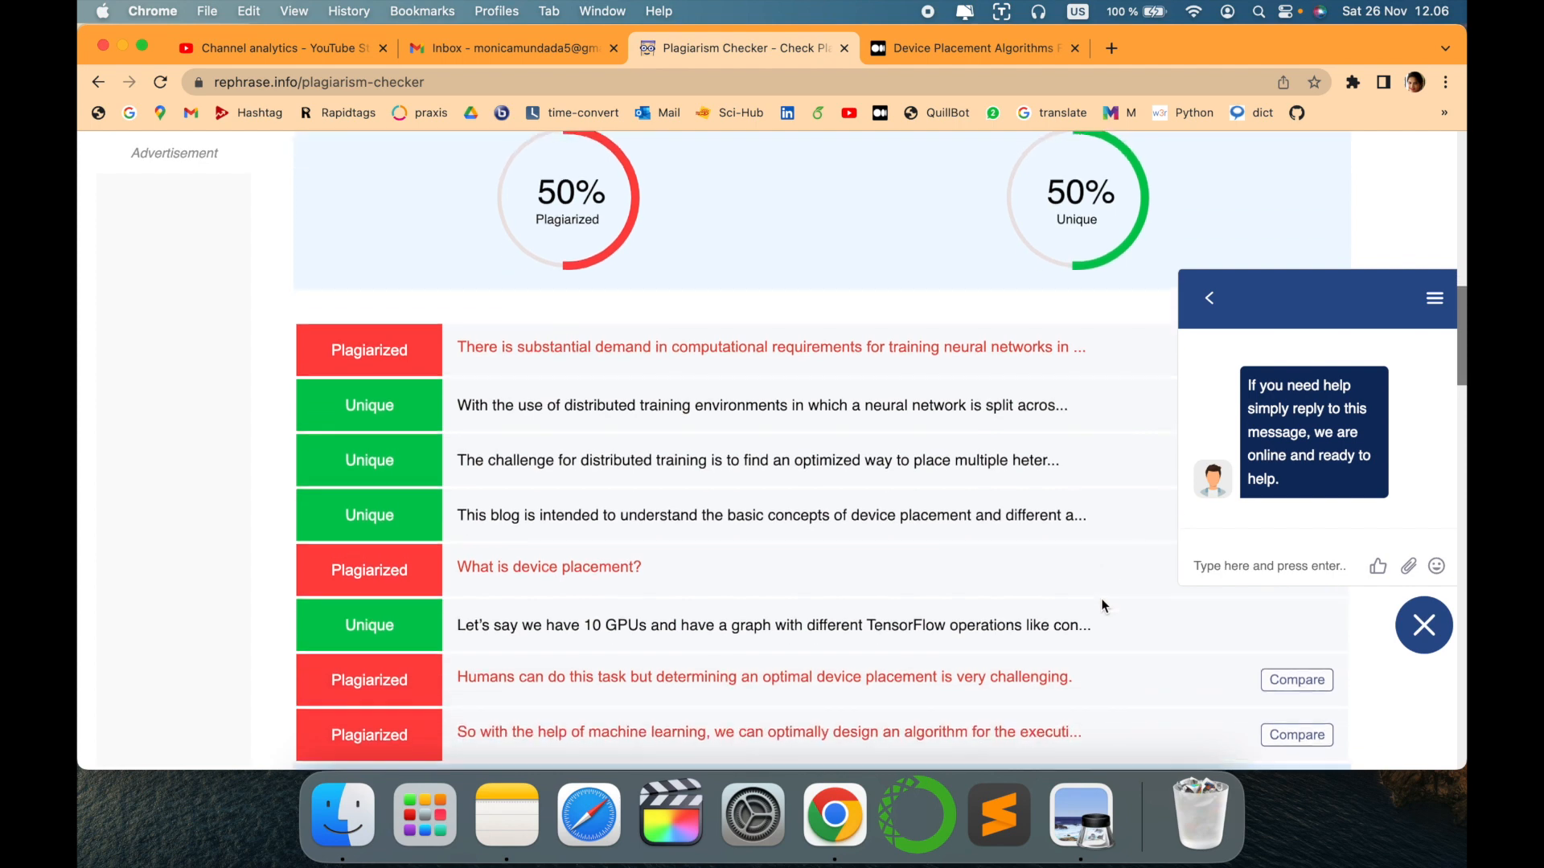
scroll("up", 3)
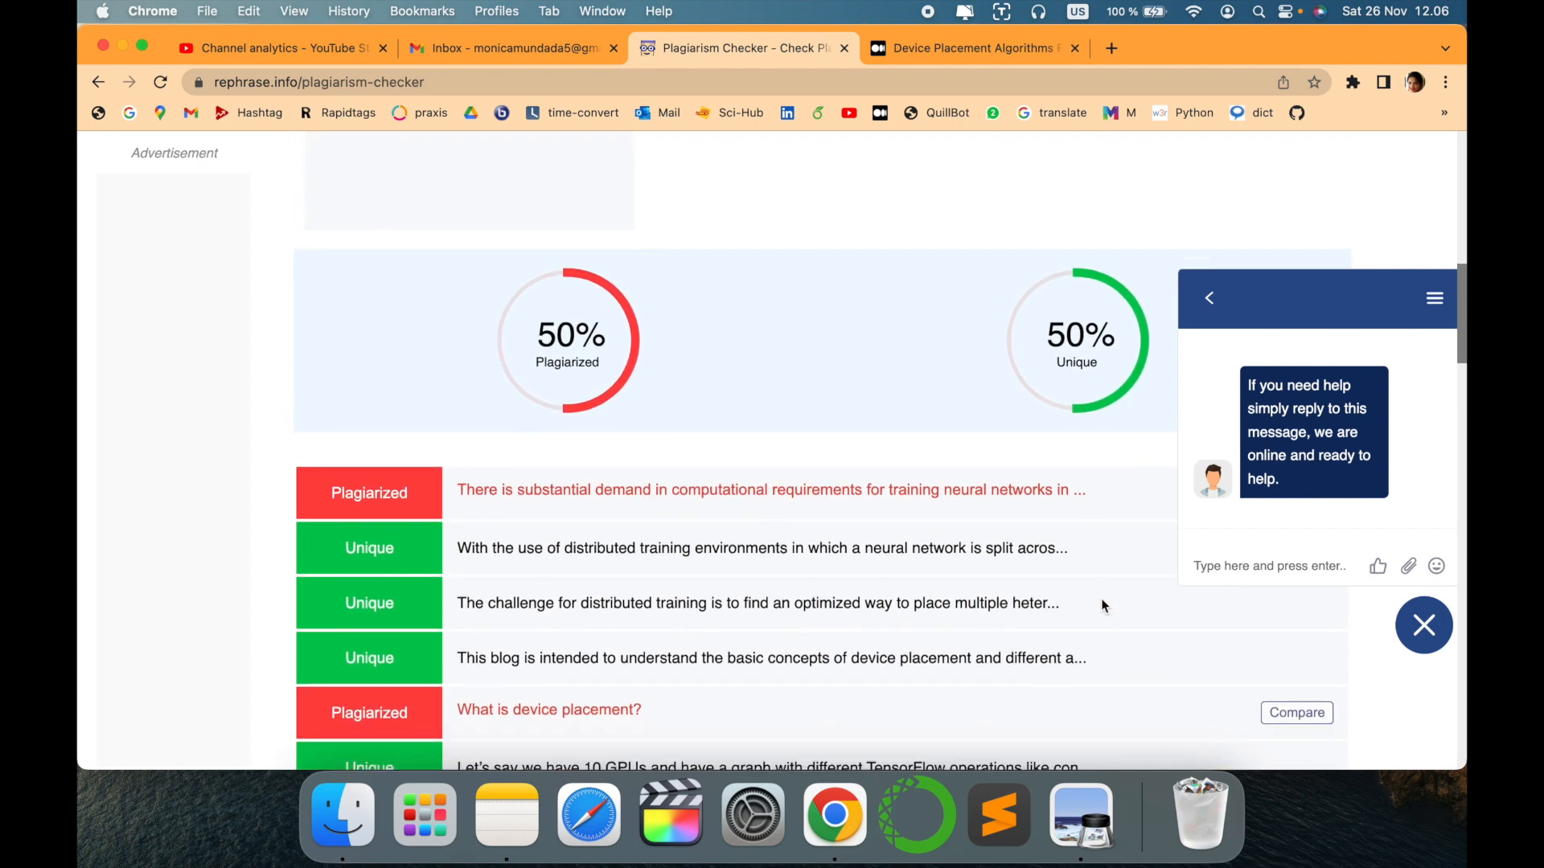
scroll("down", 3)
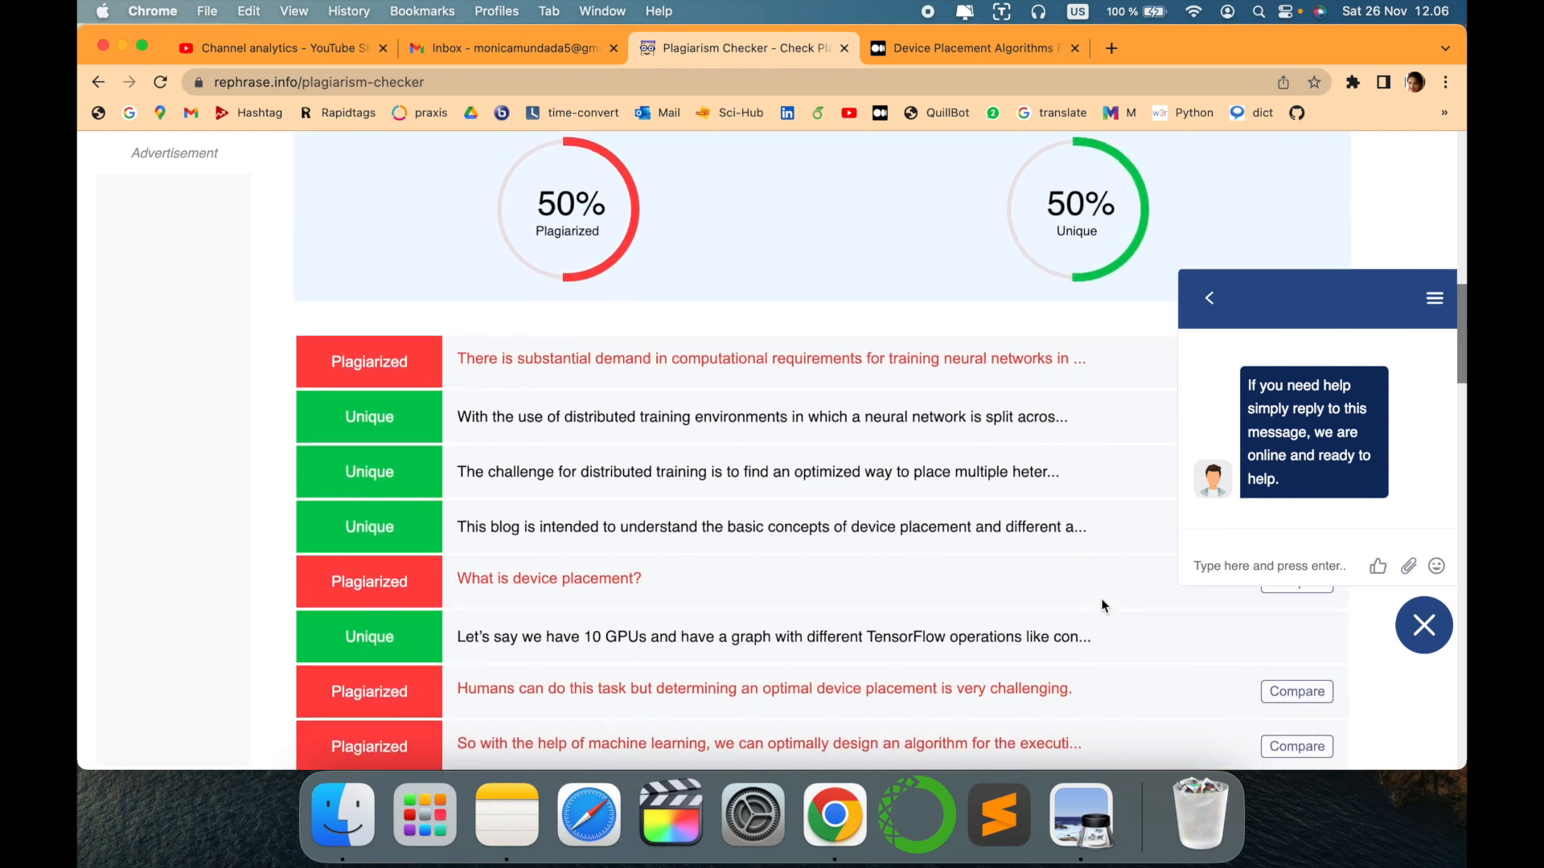
scroll("down", 3)
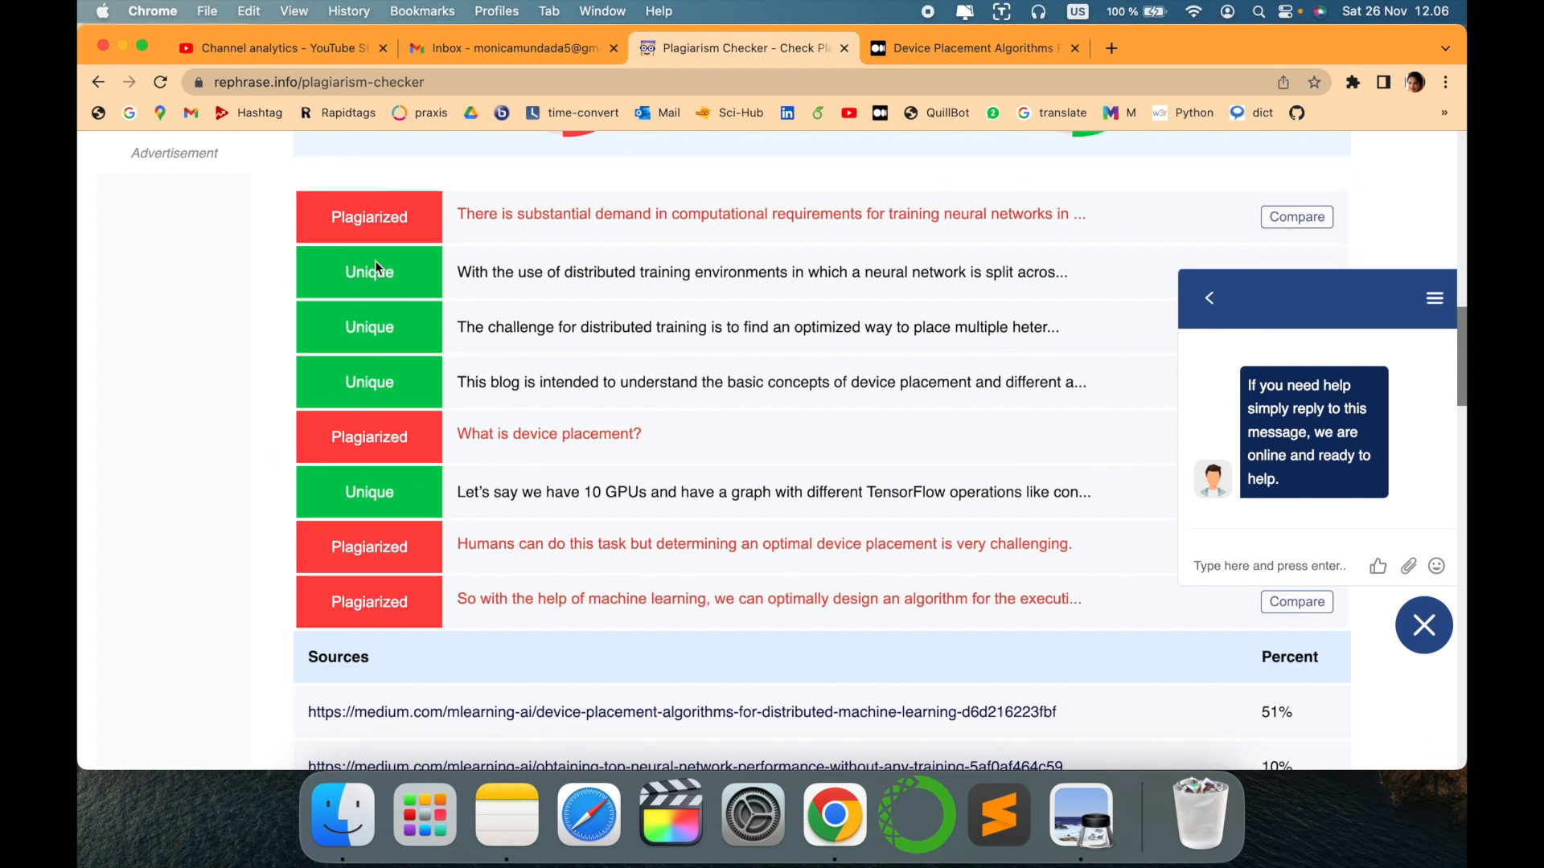
scroll("down", 3)
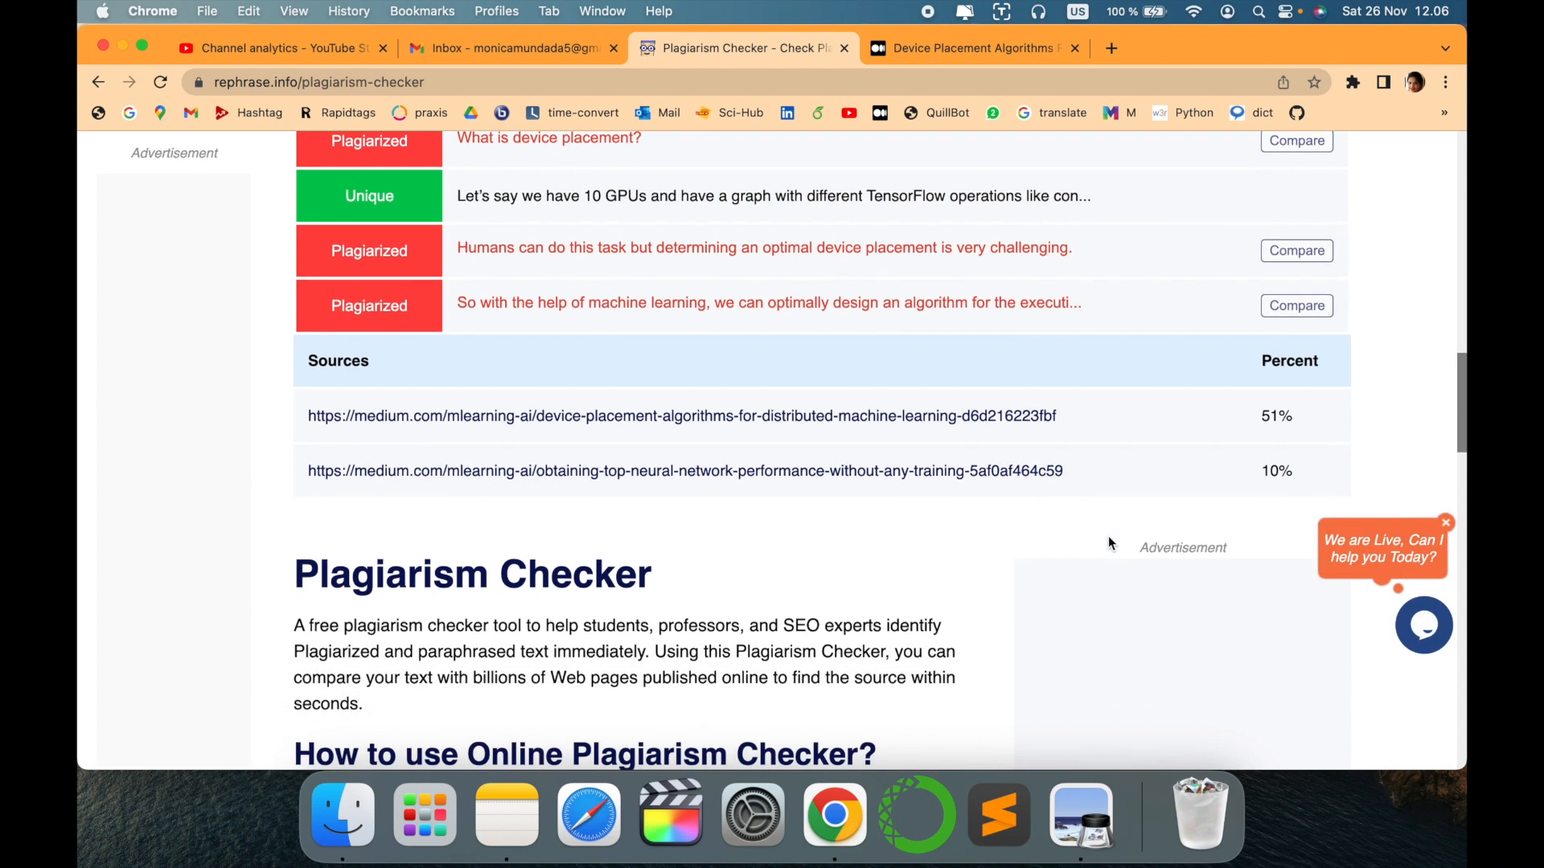
mouse_move(815, 440)
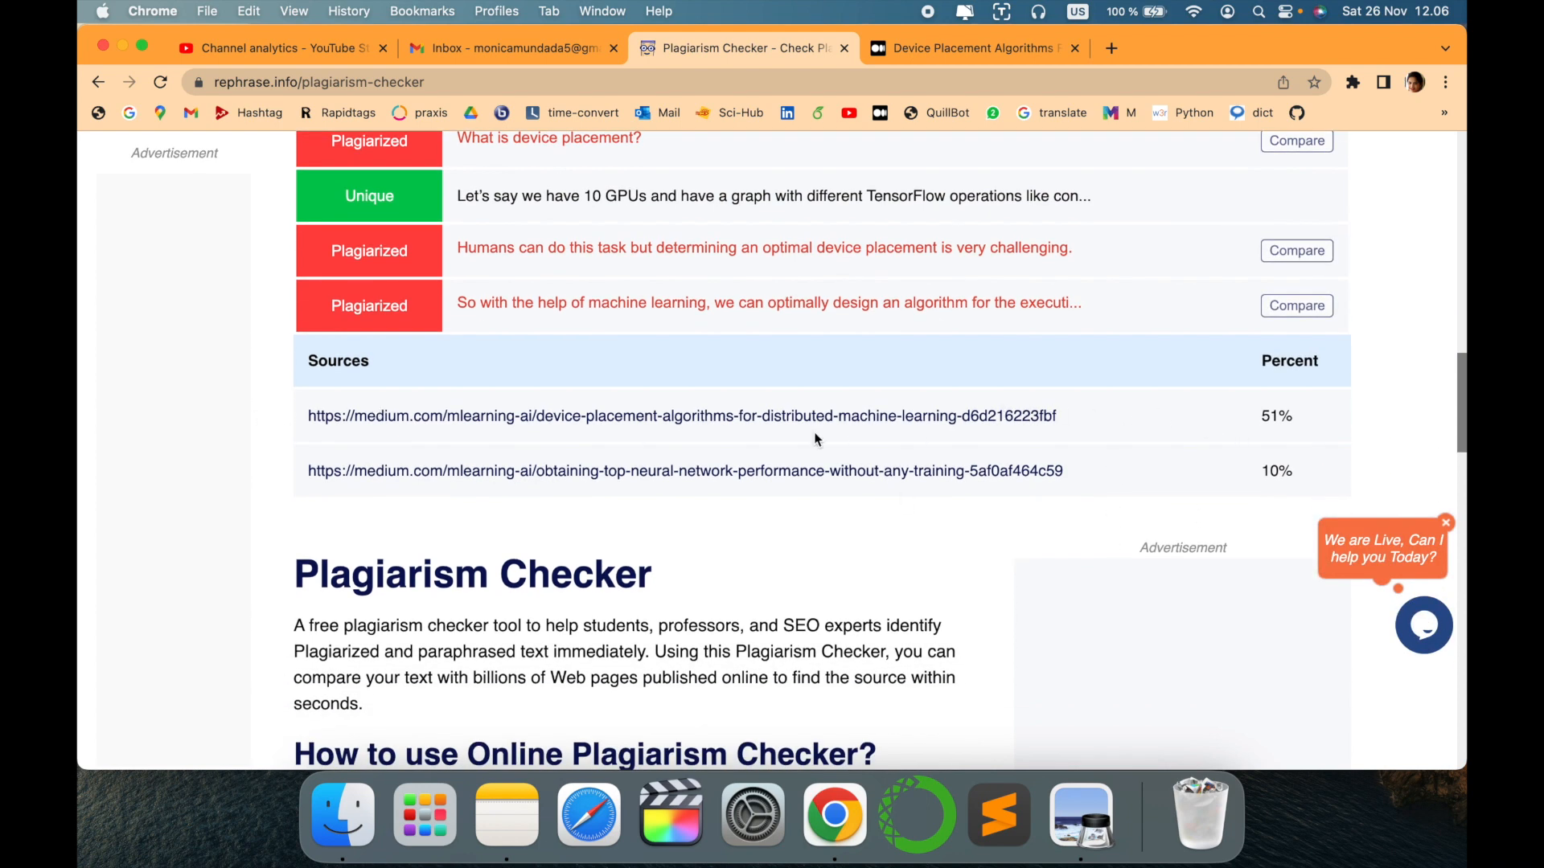
mouse_move(1123, 359)
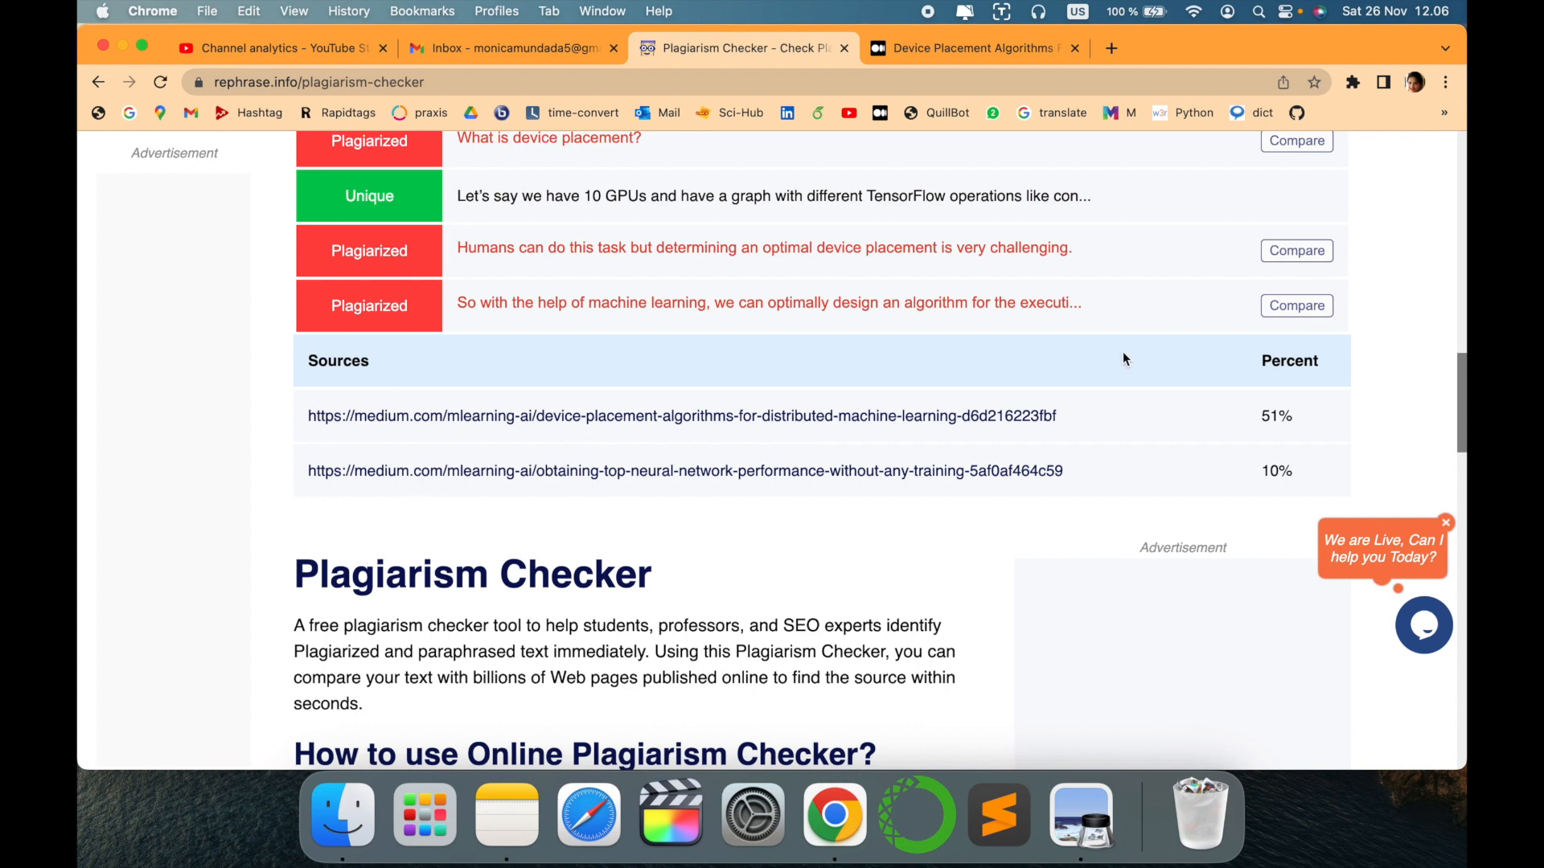
scroll("down", 3)
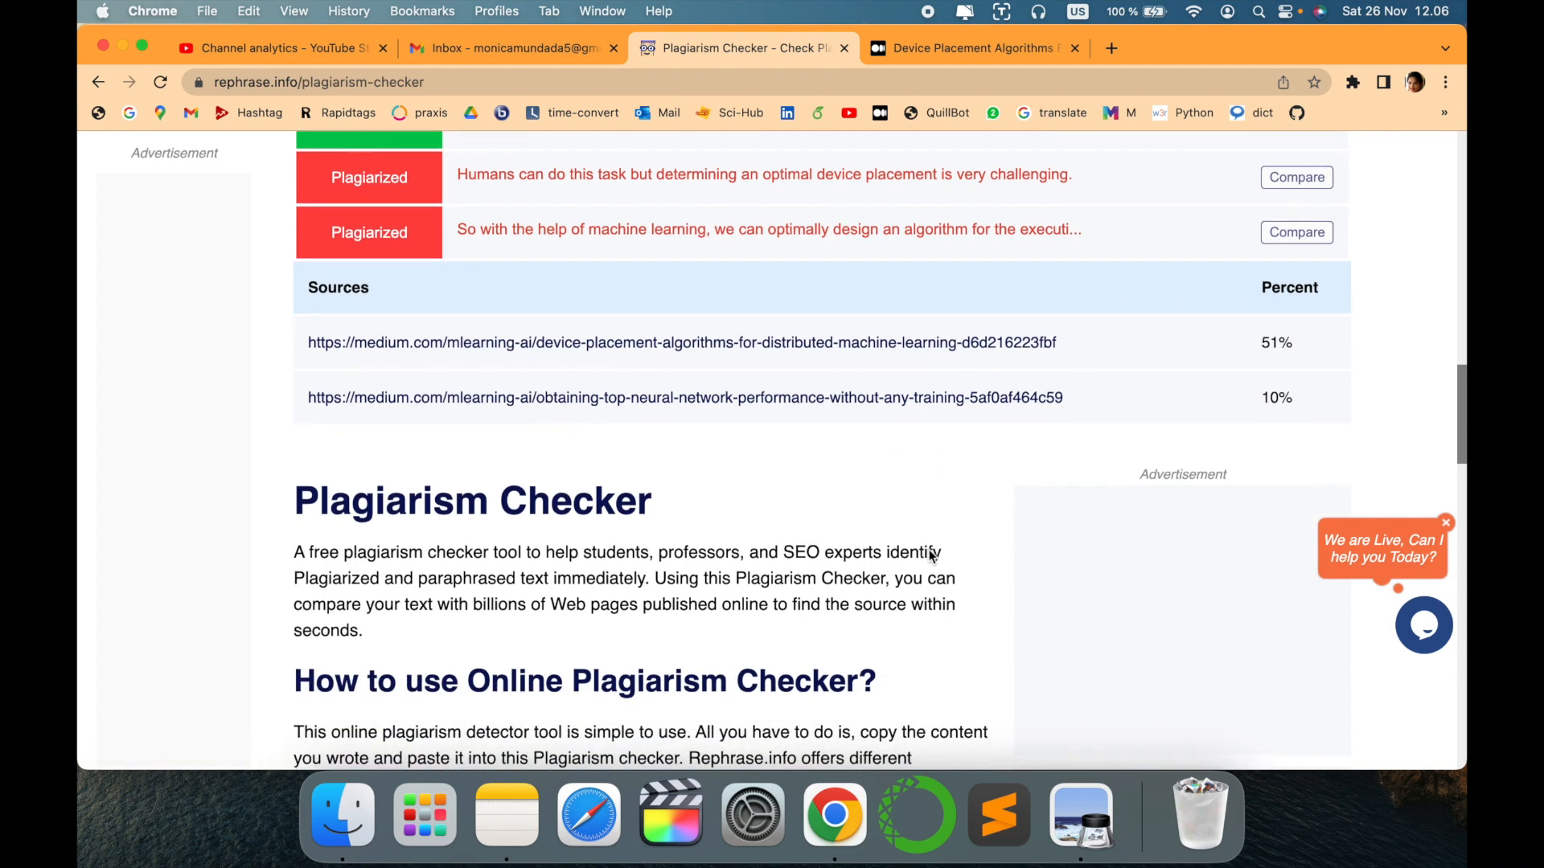
scroll("up", 3)
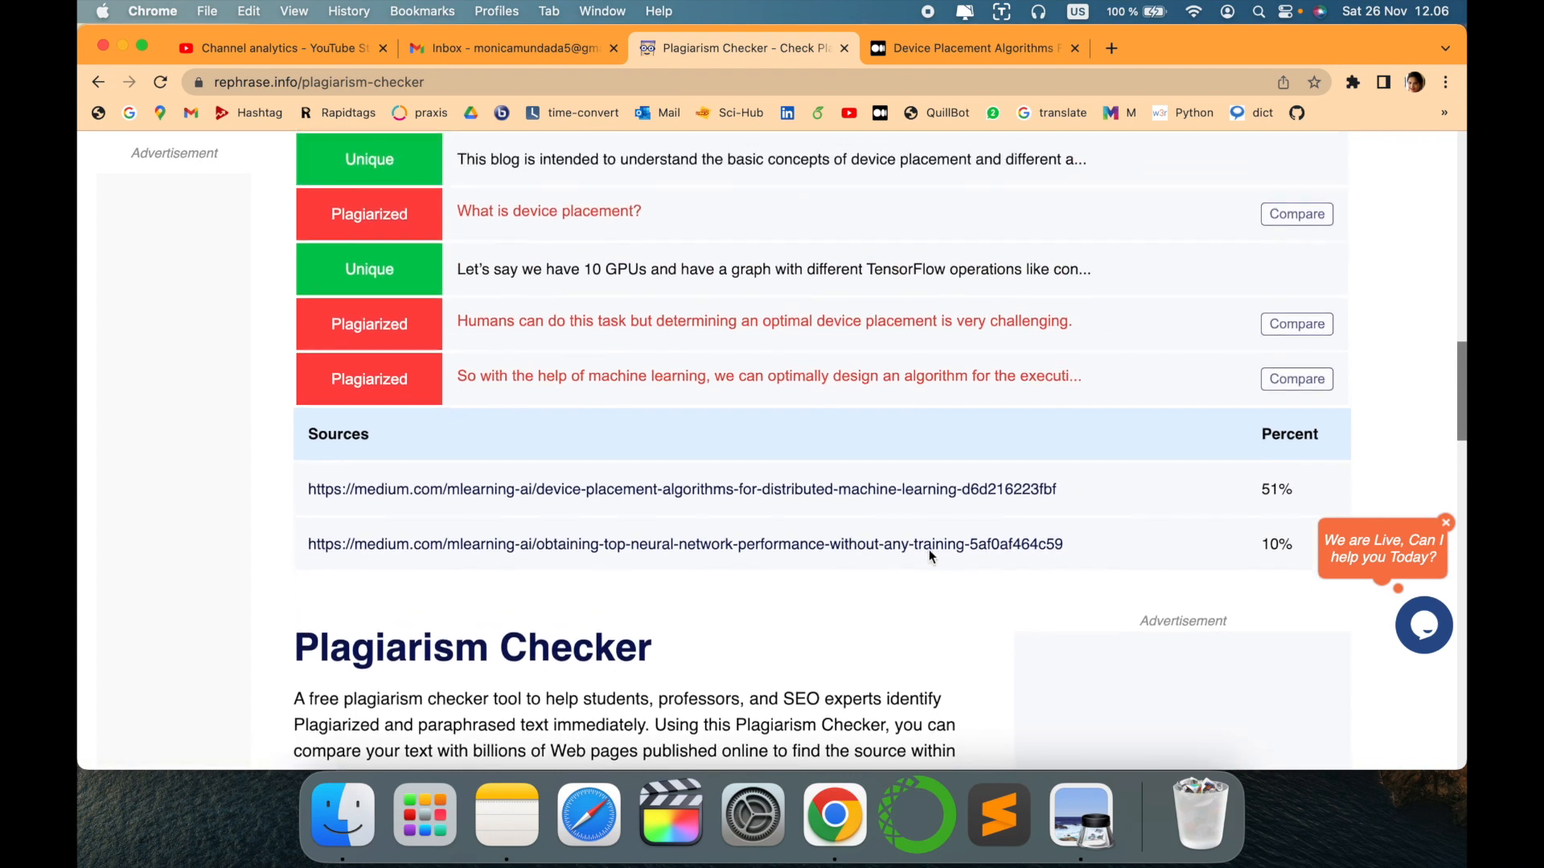
scroll("up", 3)
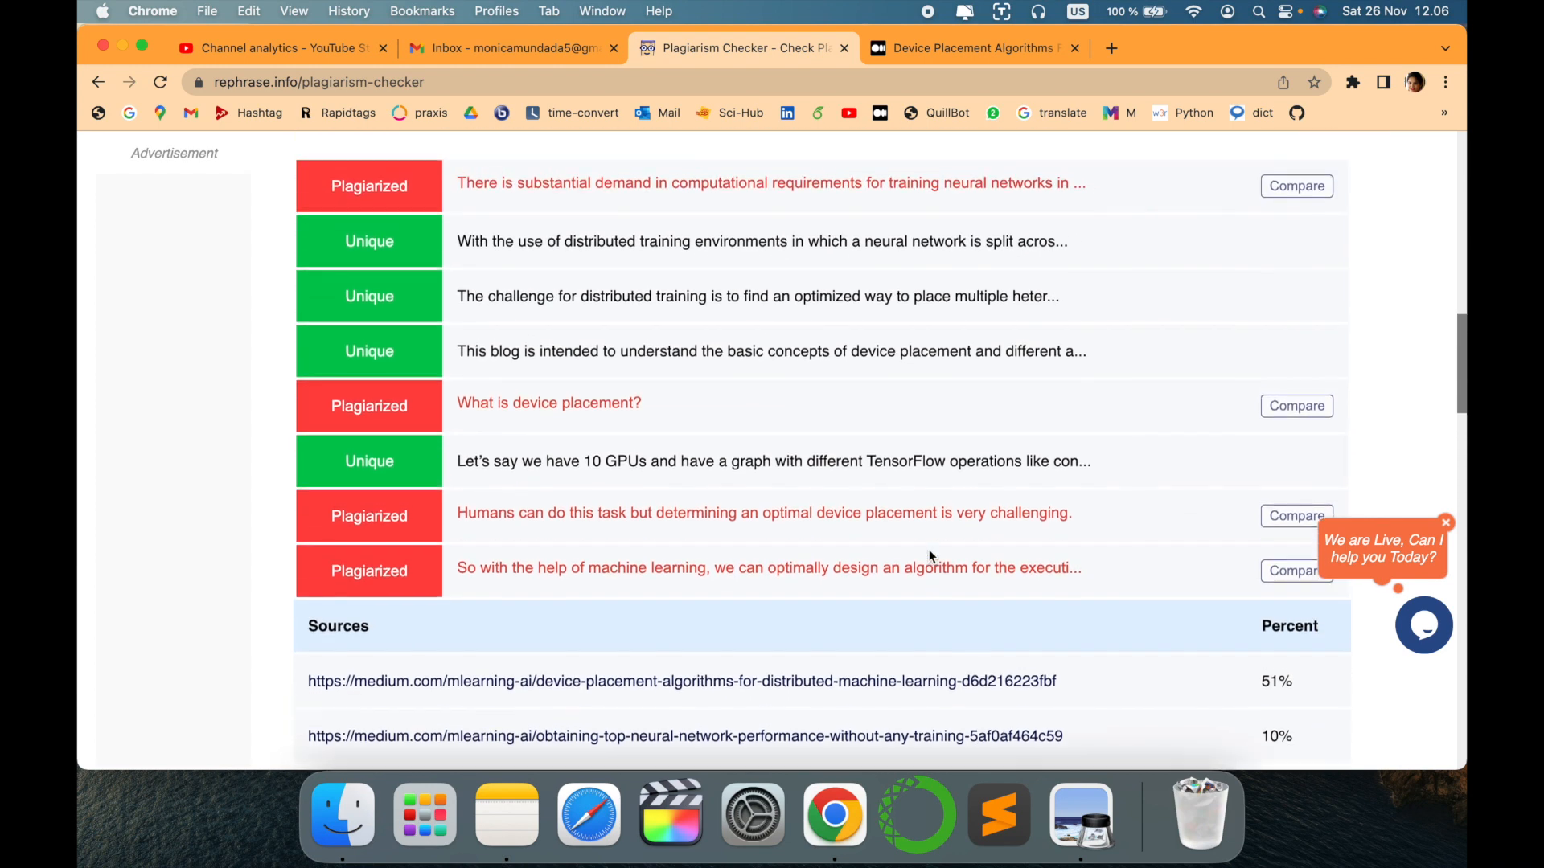
scroll("up", 3)
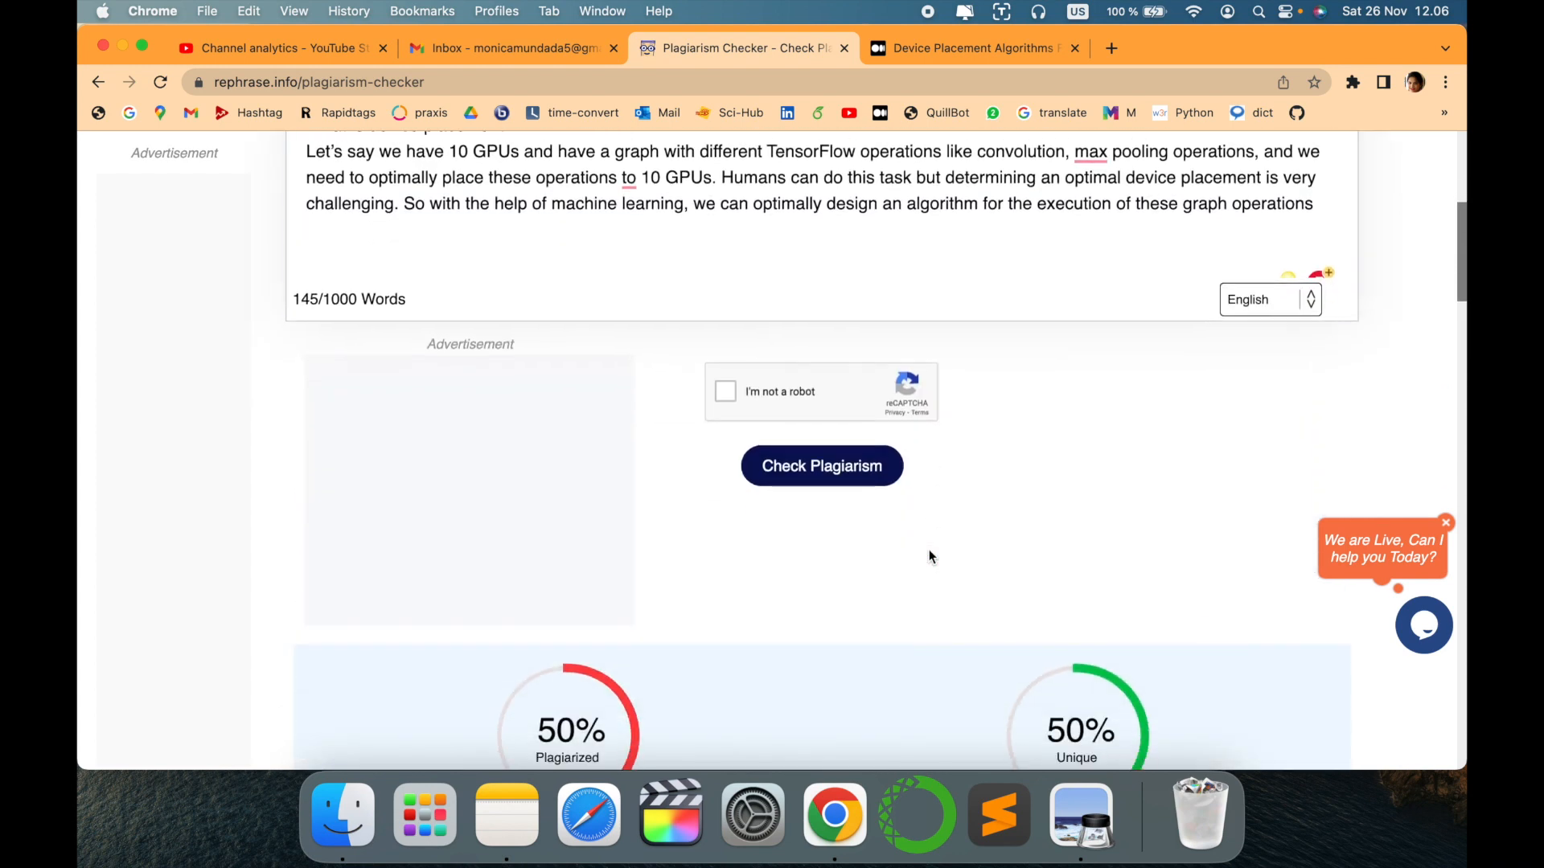
scroll("up", 3)
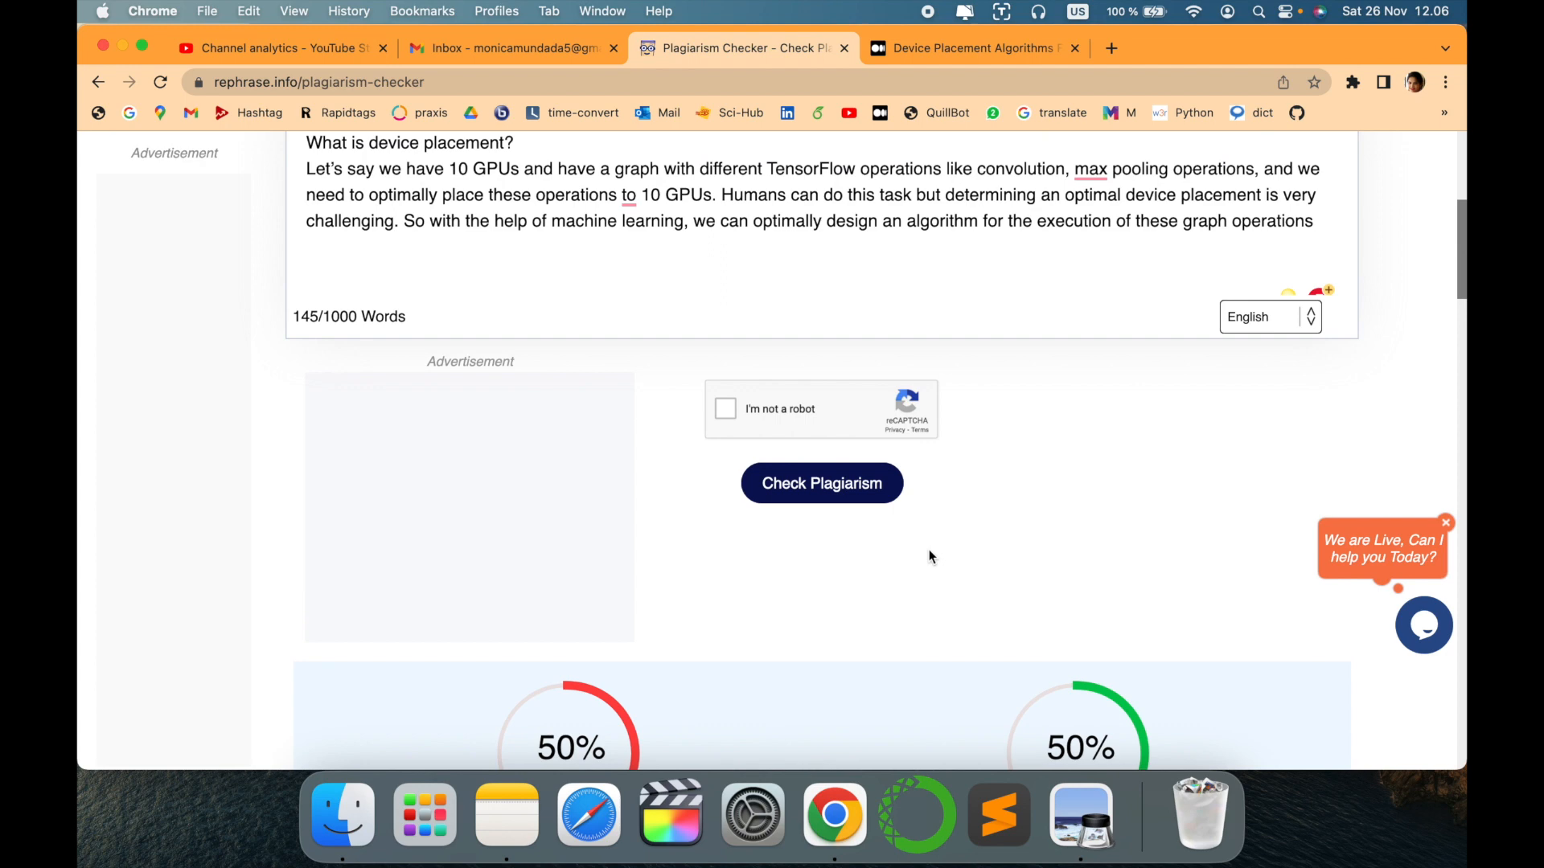
mouse_move(1311, 325)
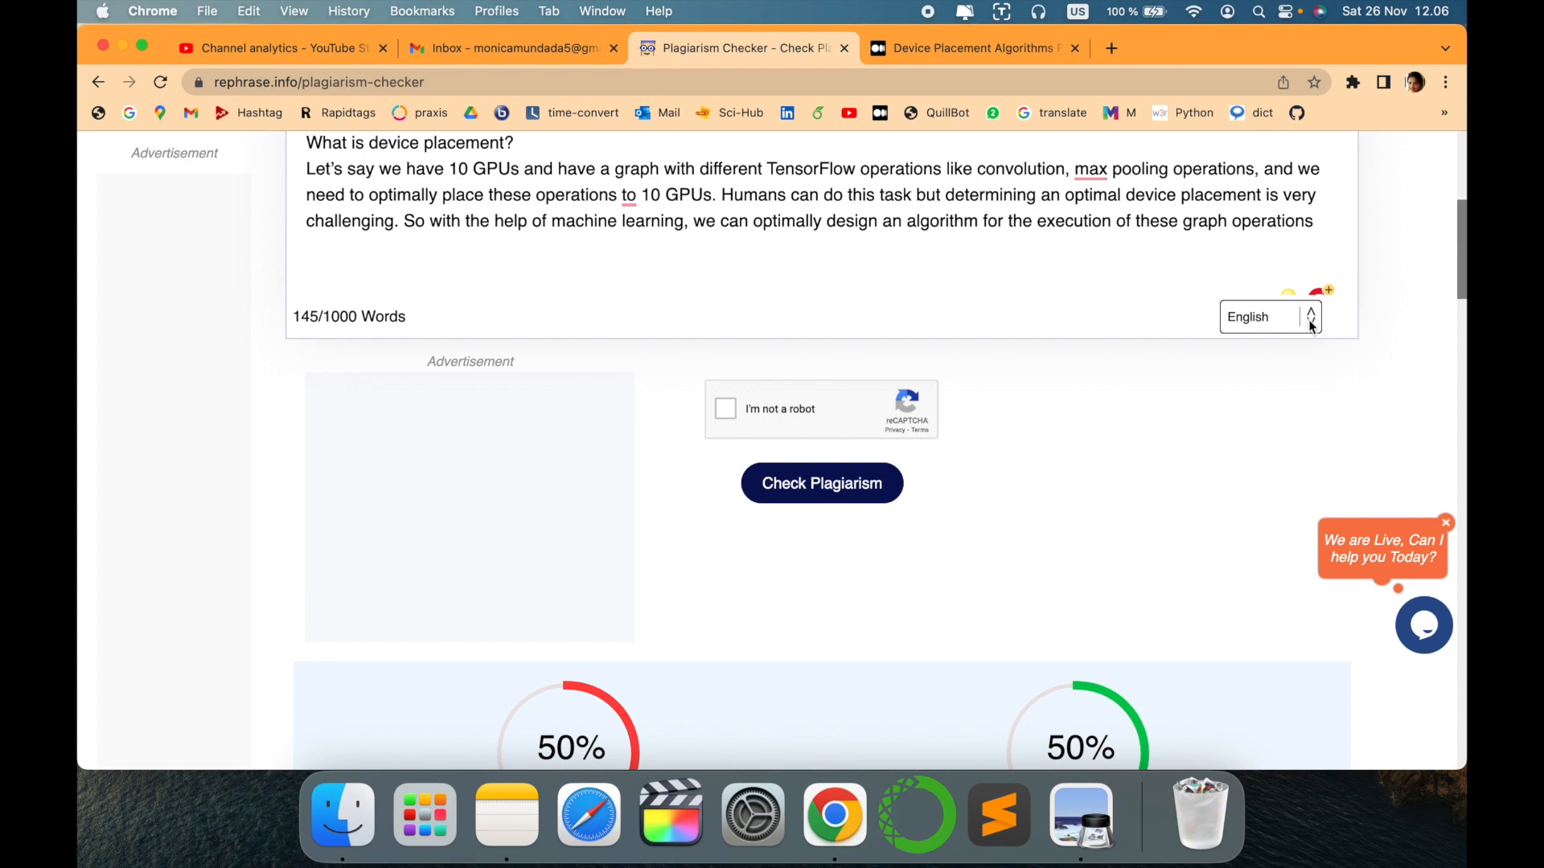
left_click(1271, 316)
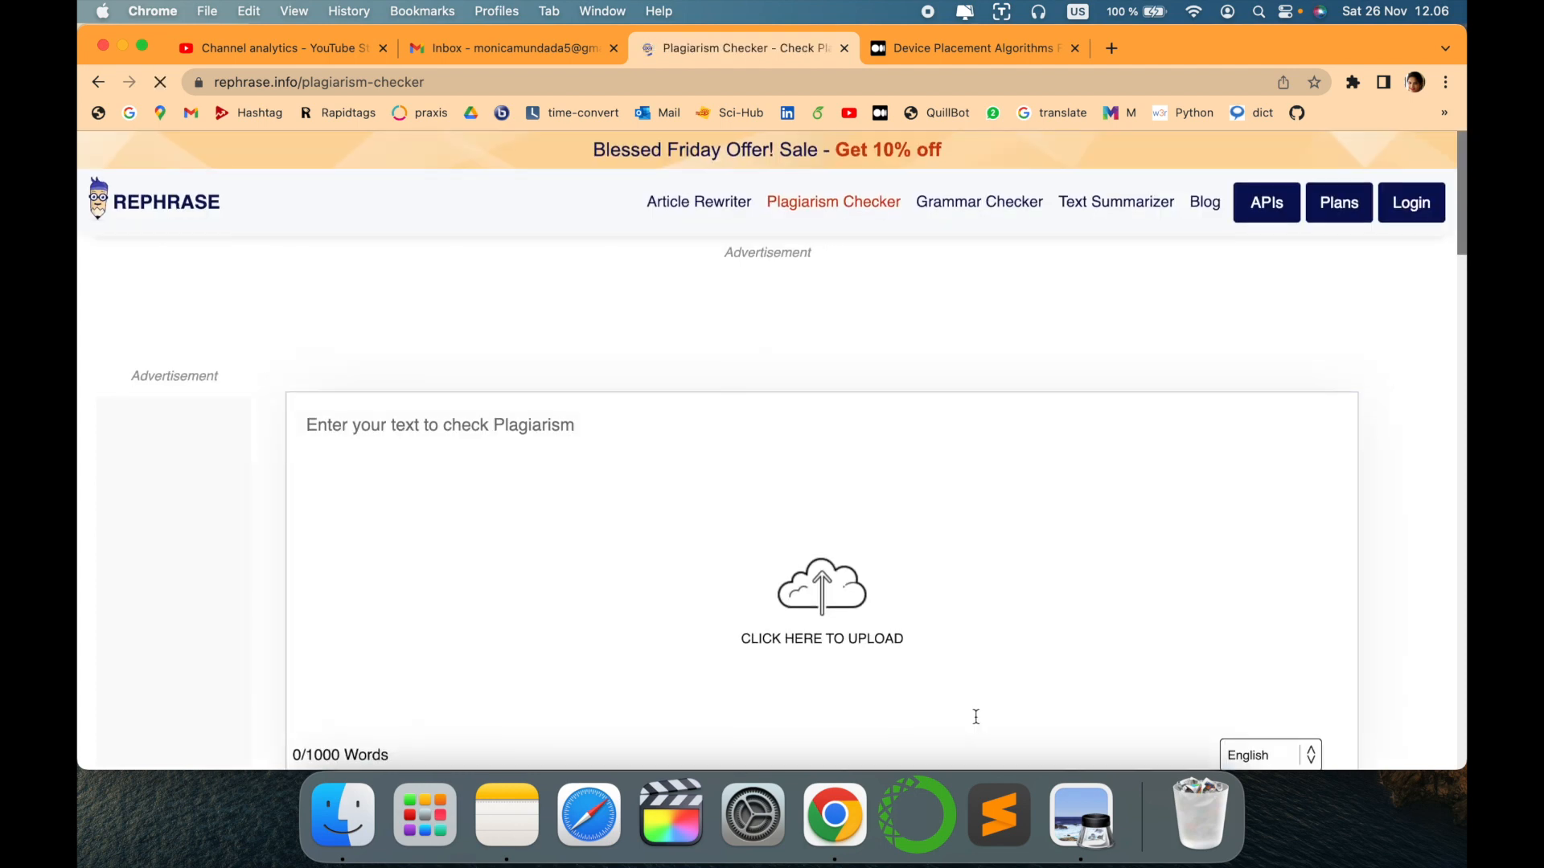
Scroll to view the empty plagiarism checker box showing 0/1000 words
scroll("down", 3)
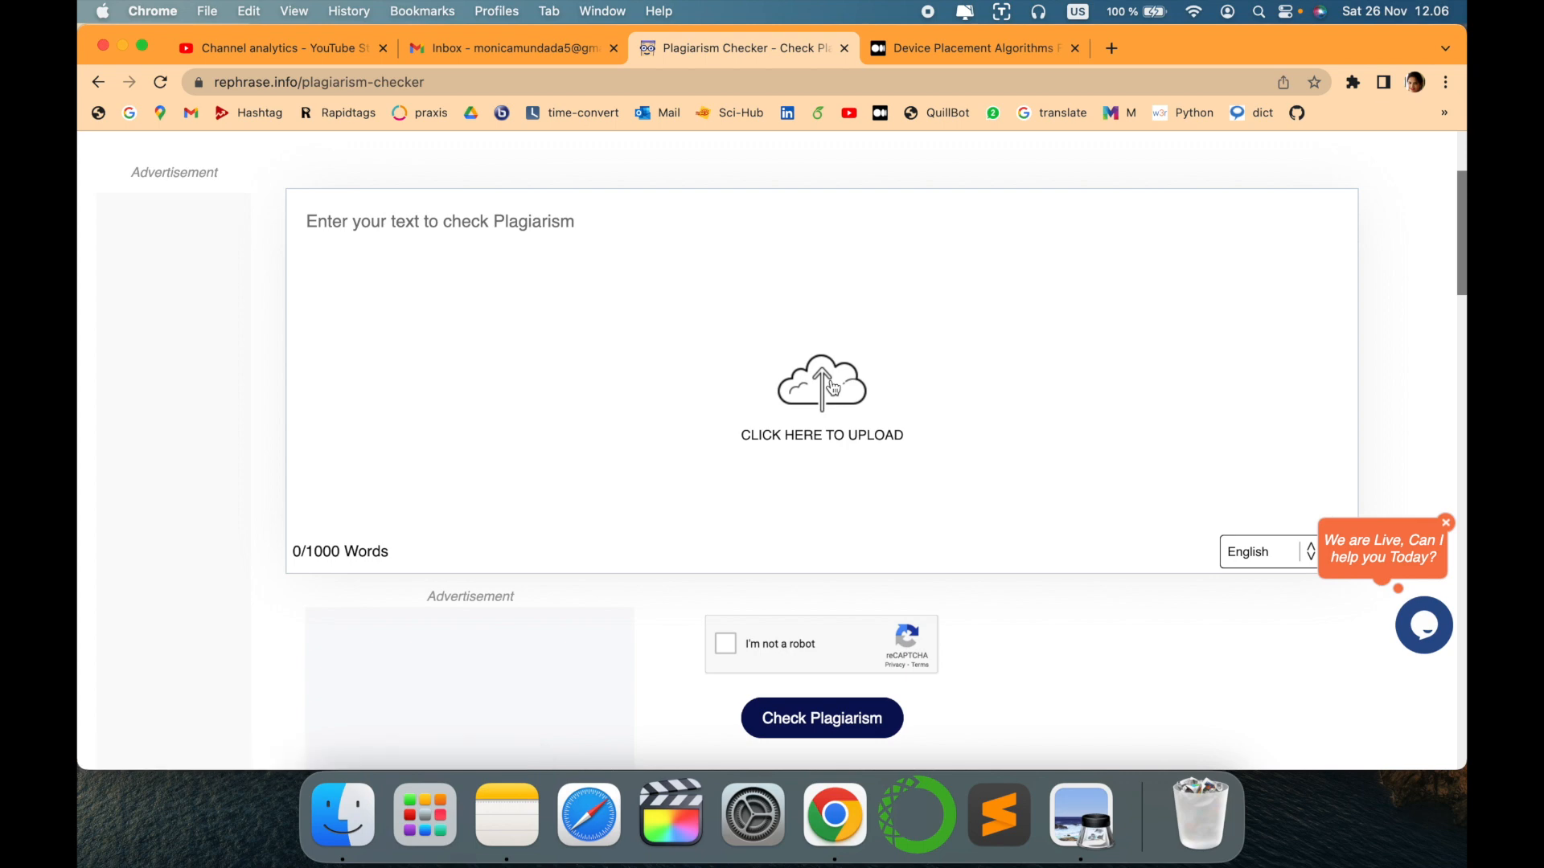
mouse_move(1118, 319)
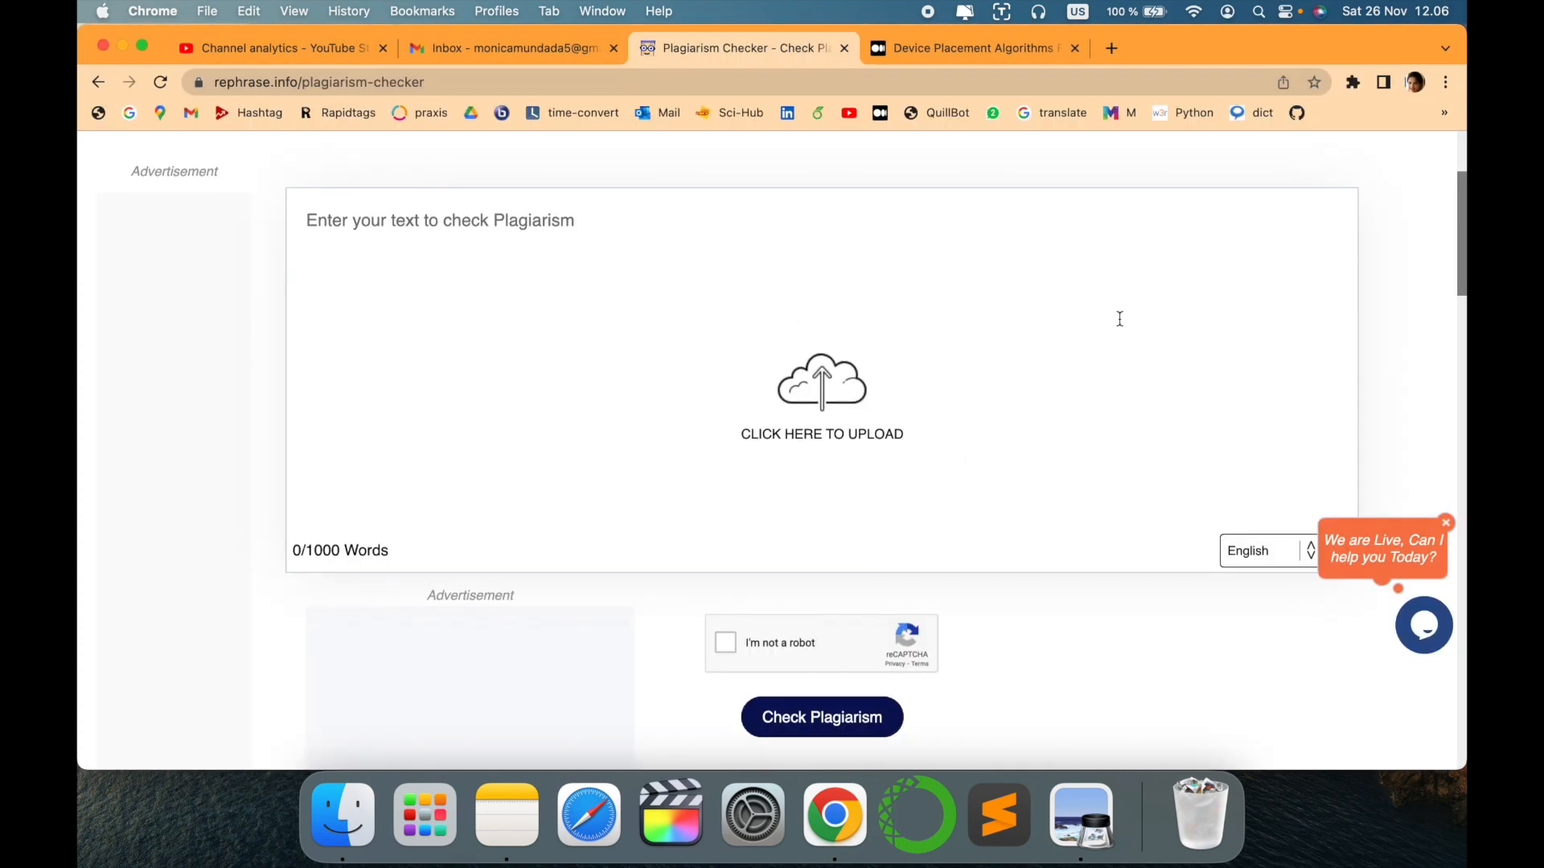
scroll("down", 3)
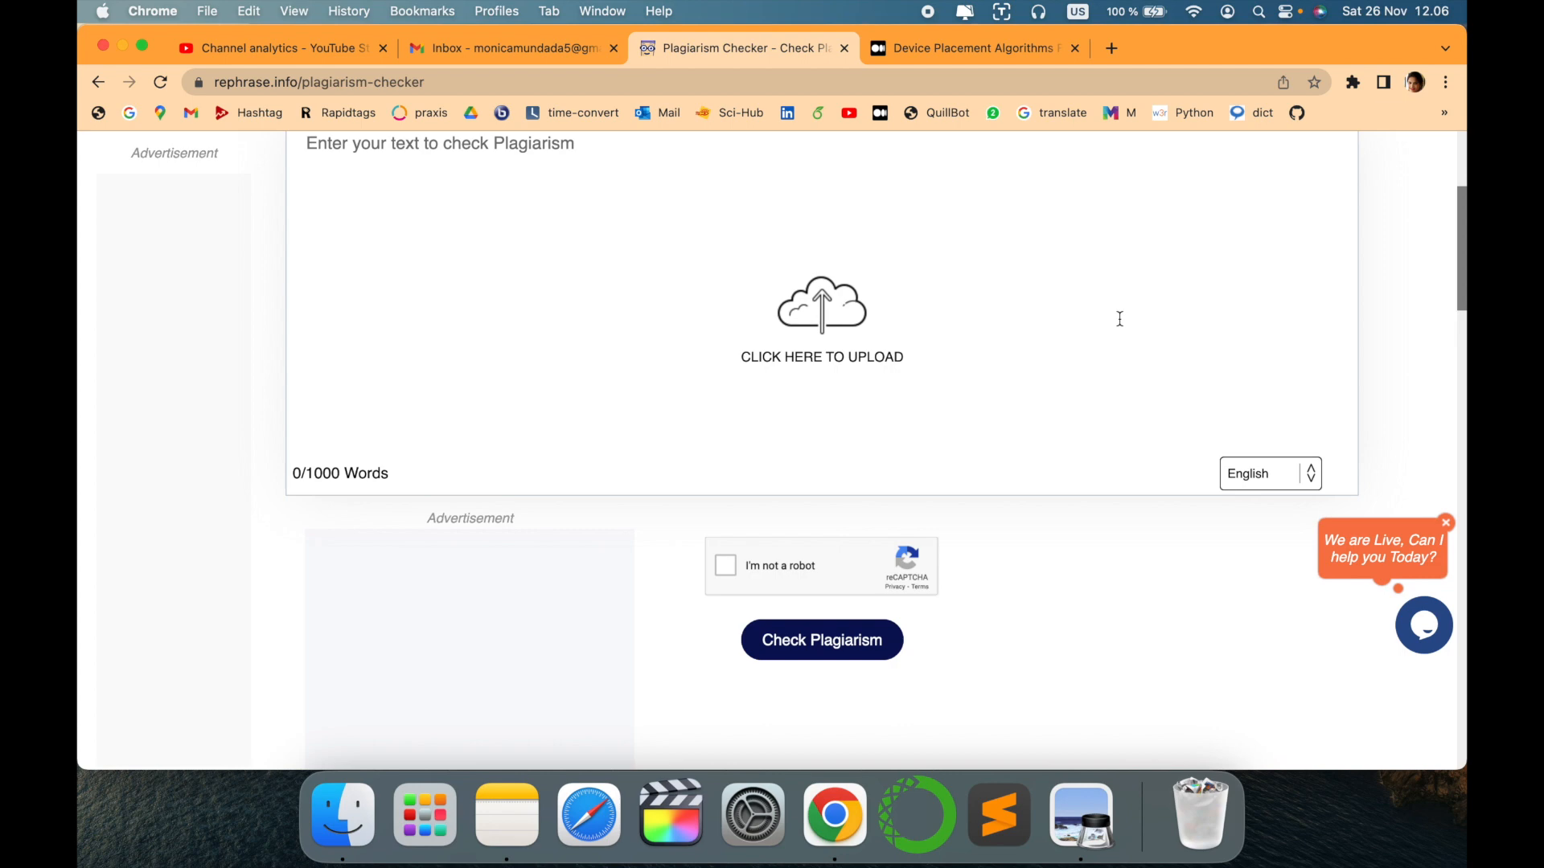
scroll("up", 3)
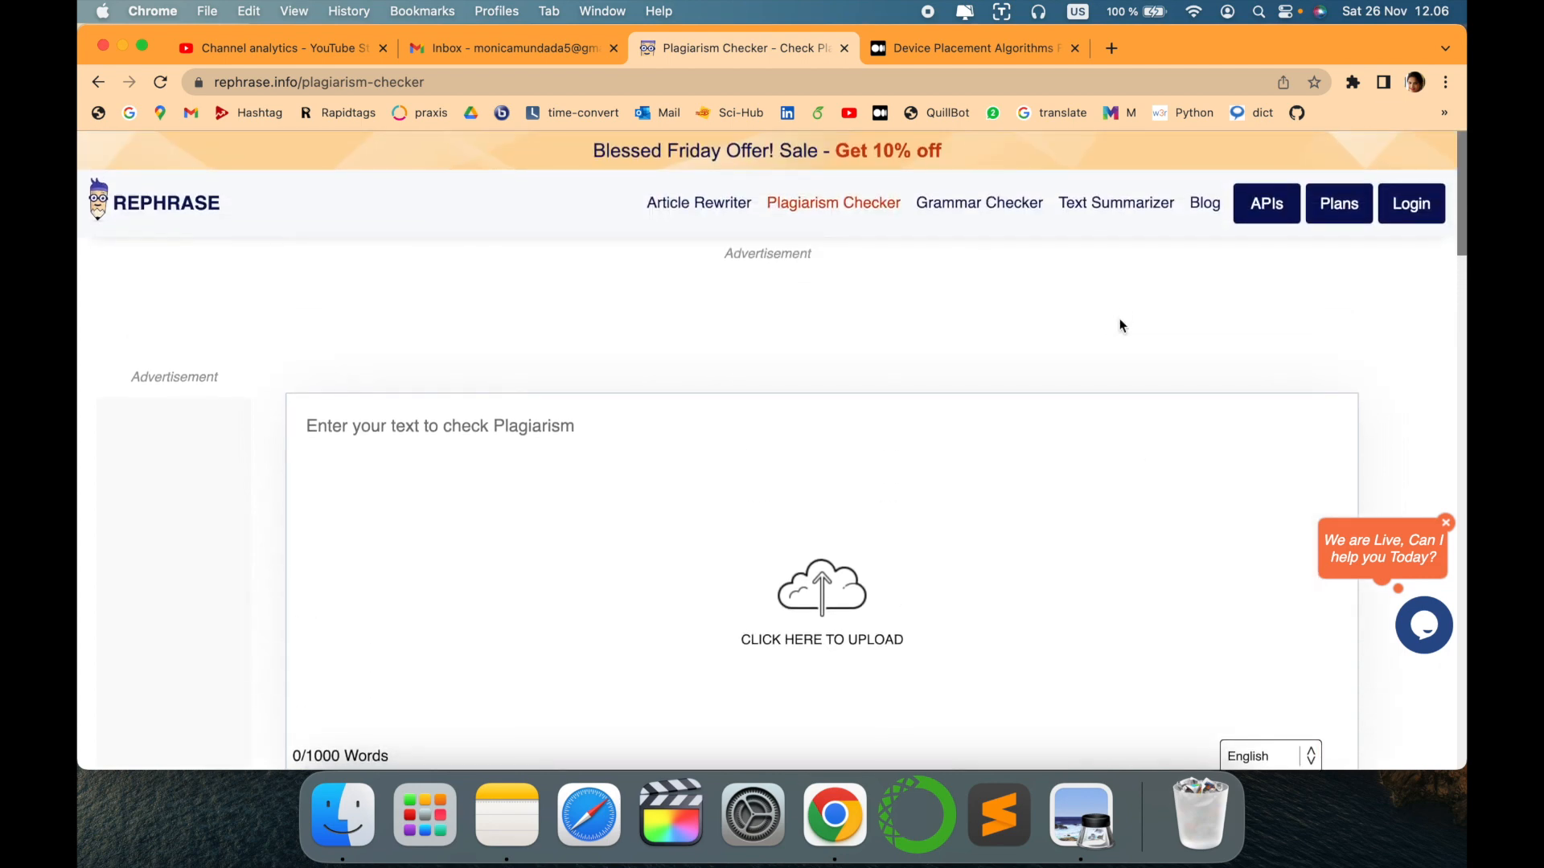